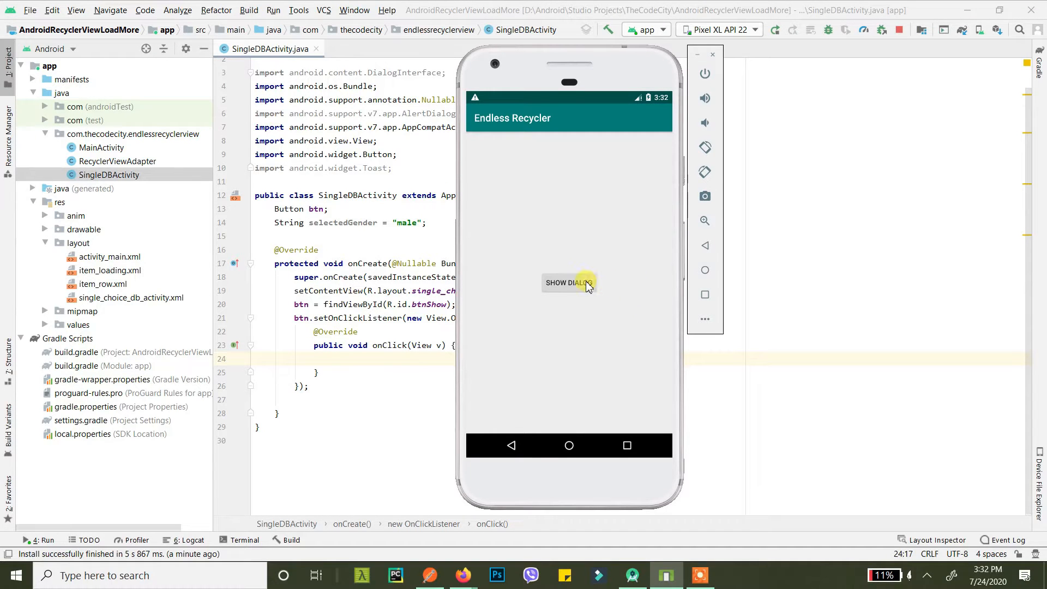
Show the gender dialog and pick Other, Male, Other and Female, each giving a selection toast
left_click(568, 282)
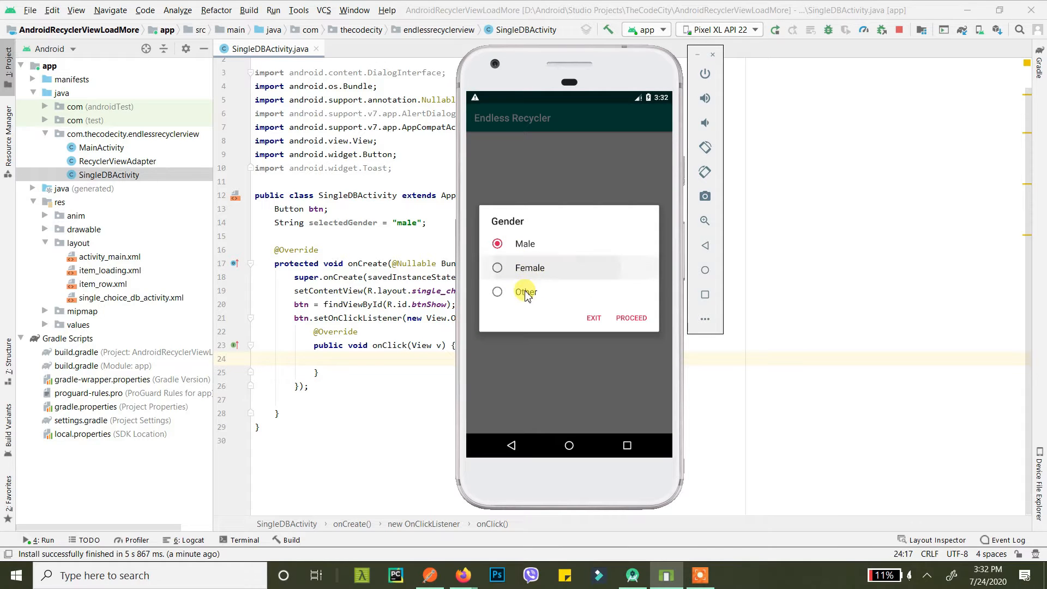
left_click(498, 293)
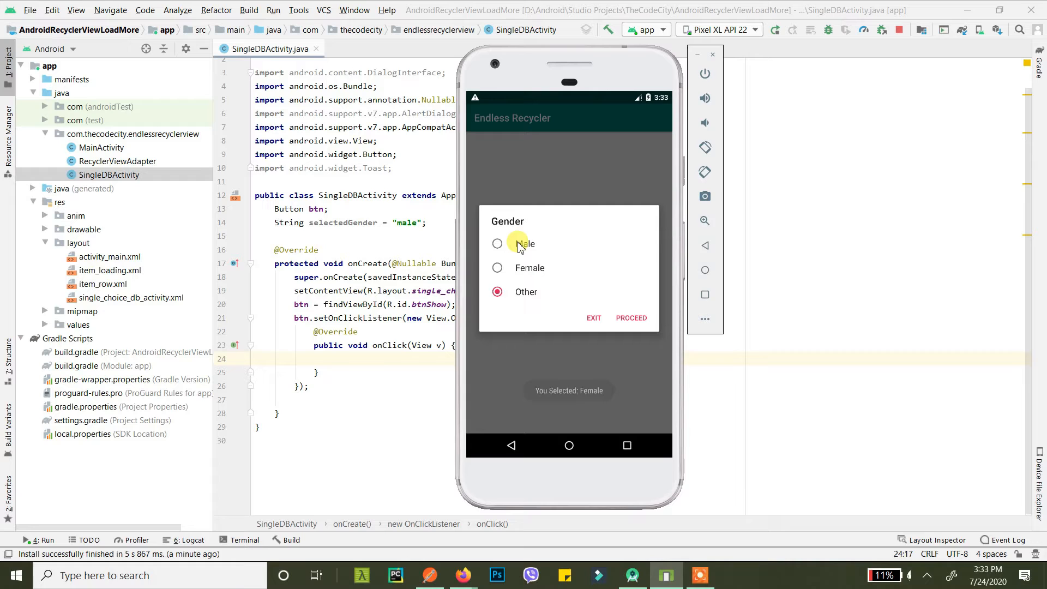
left_click(497, 243)
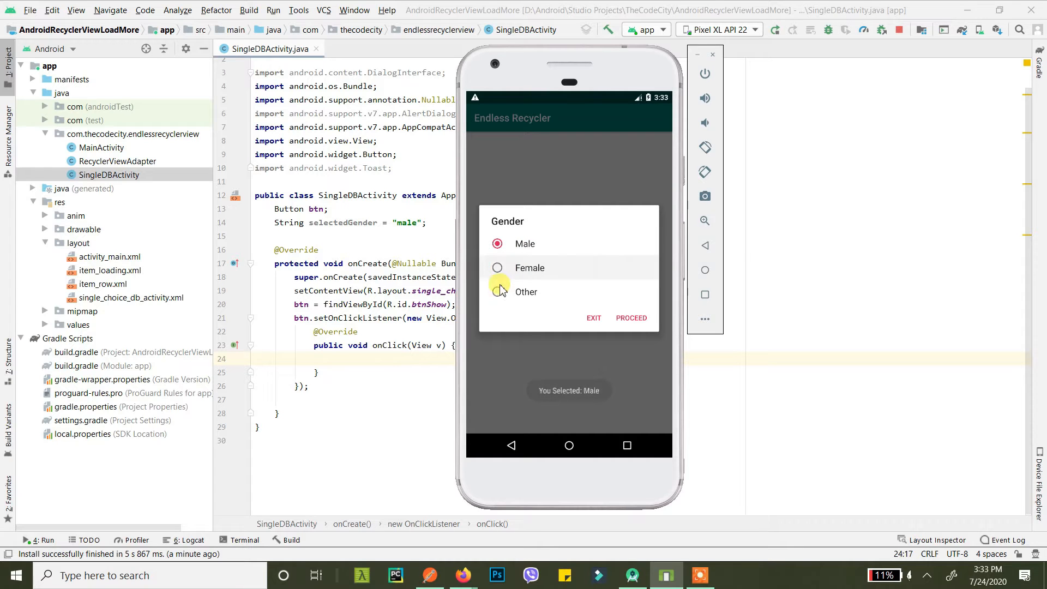
left_click(497, 268)
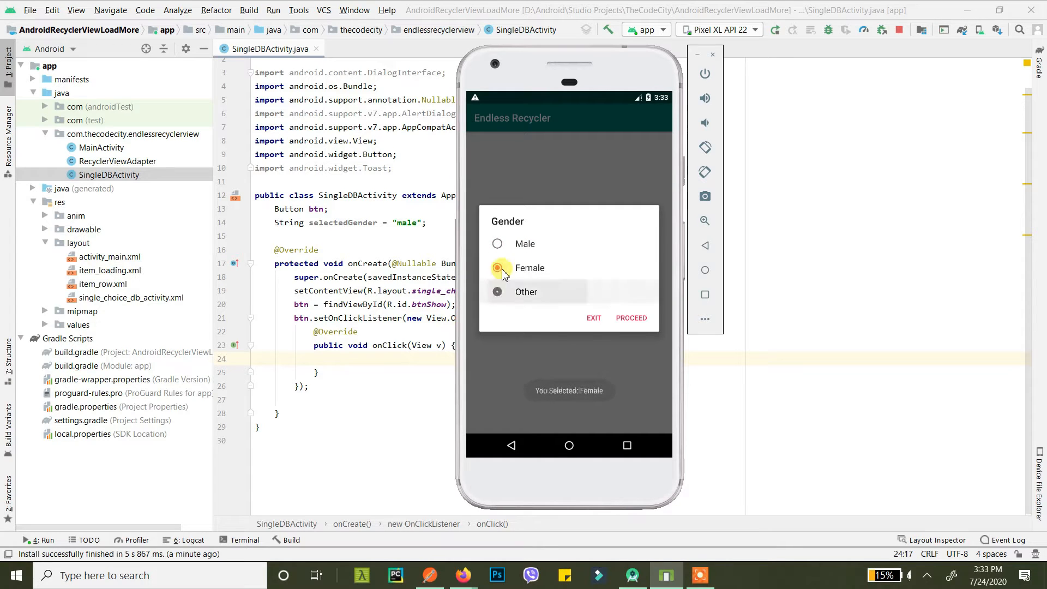
left_click(498, 293)
type("showOptionsDilog")
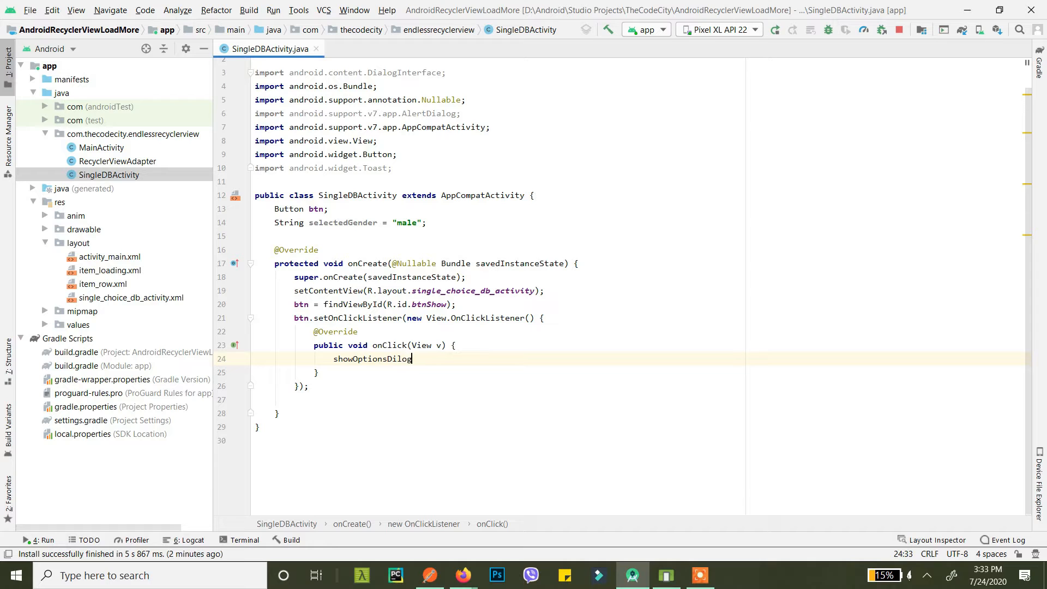
Finish the showOptionsDialog(); call and quick-fix generate the empty private method
type("();")
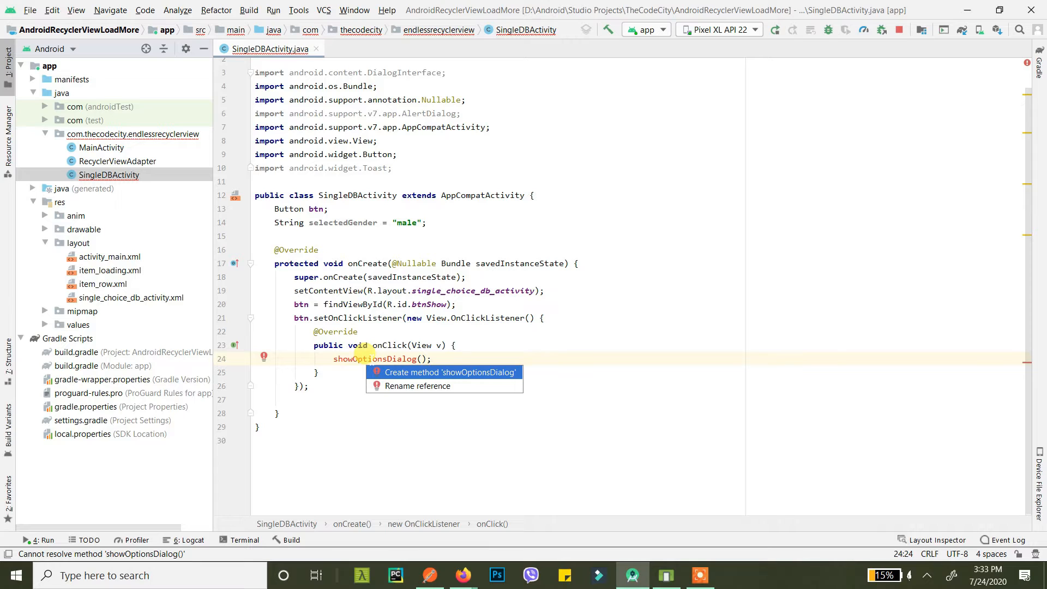
left_click(449, 373)
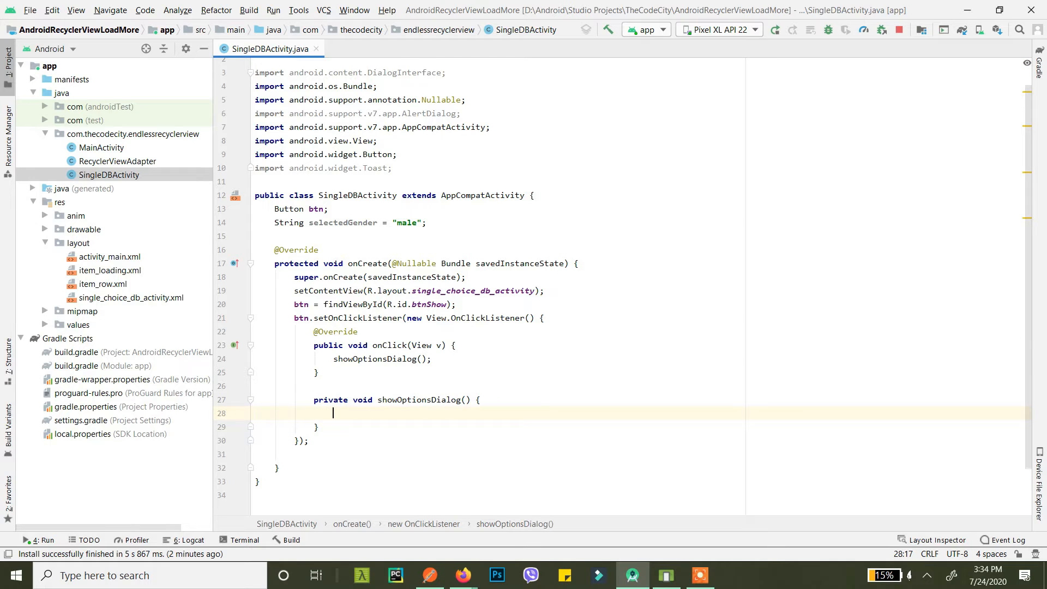
Declare AlertDialog.Builder builder = new AlertDialog.Builder(SingleDBActivity.this);
type("Builder")
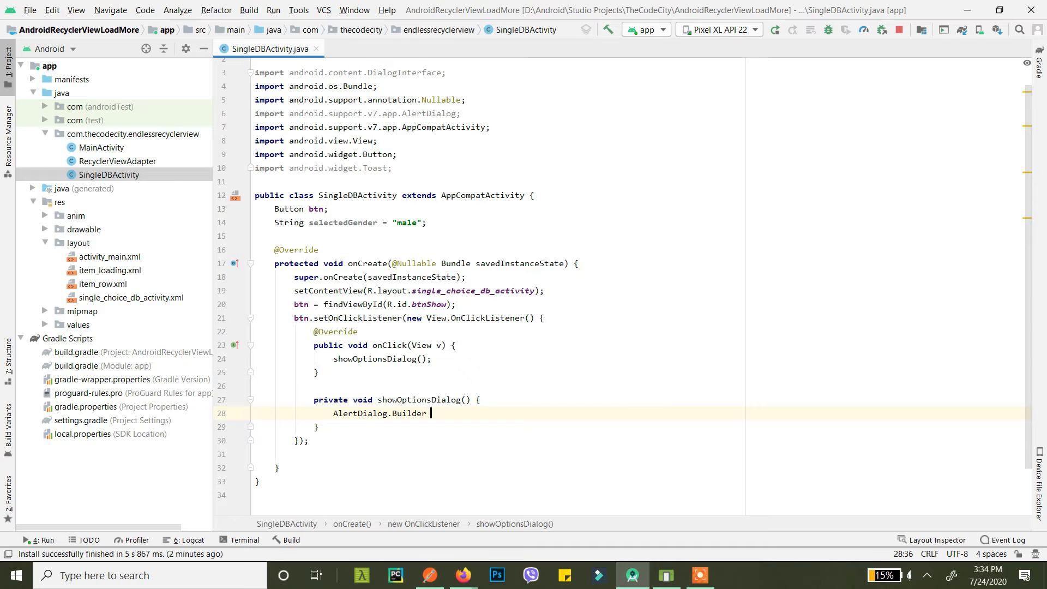
type("builder = new")
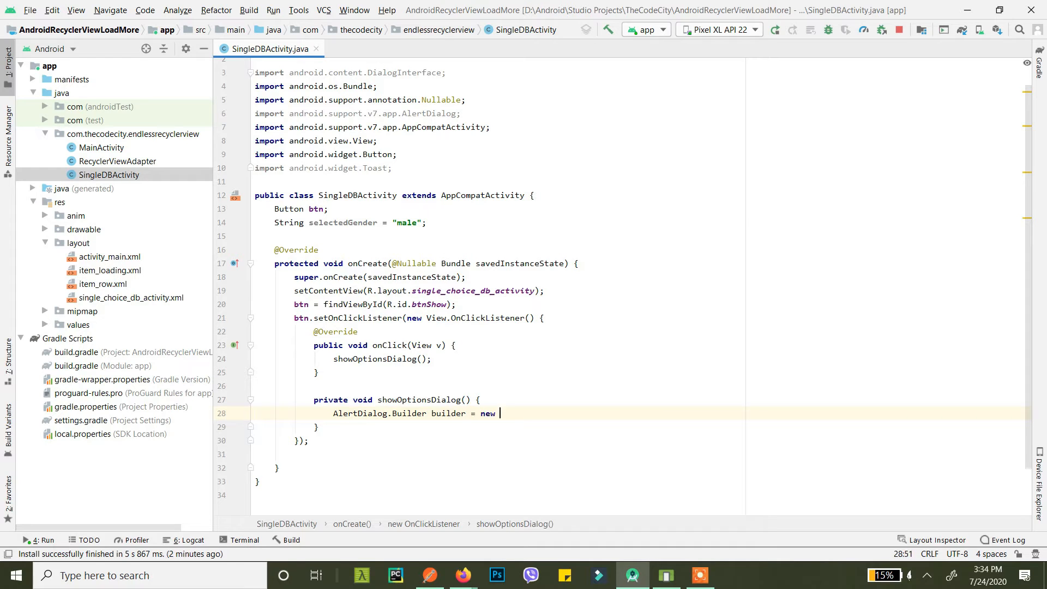
type("_Buil")
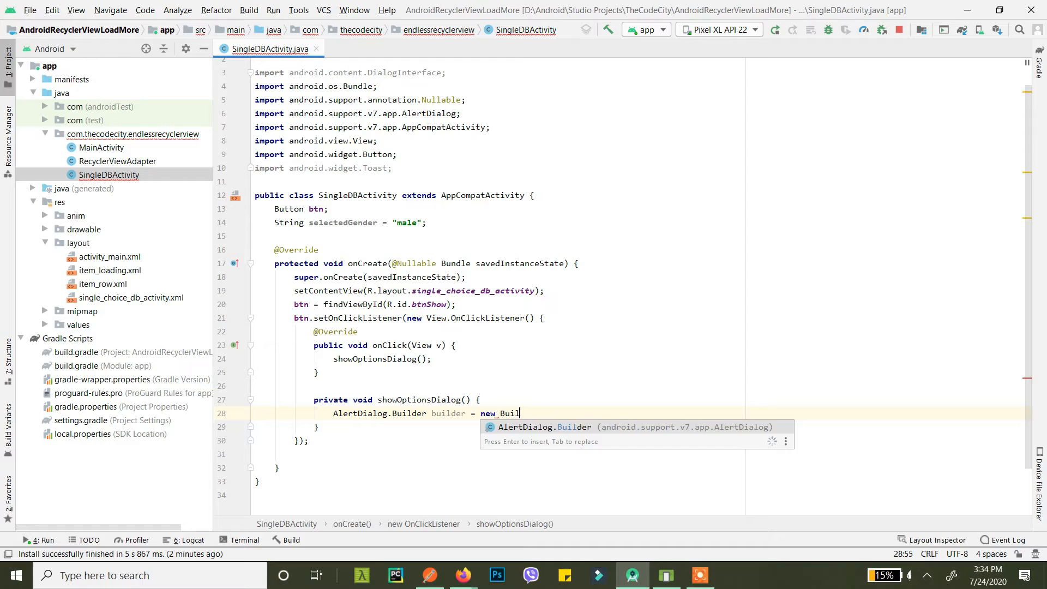
key("Enter")
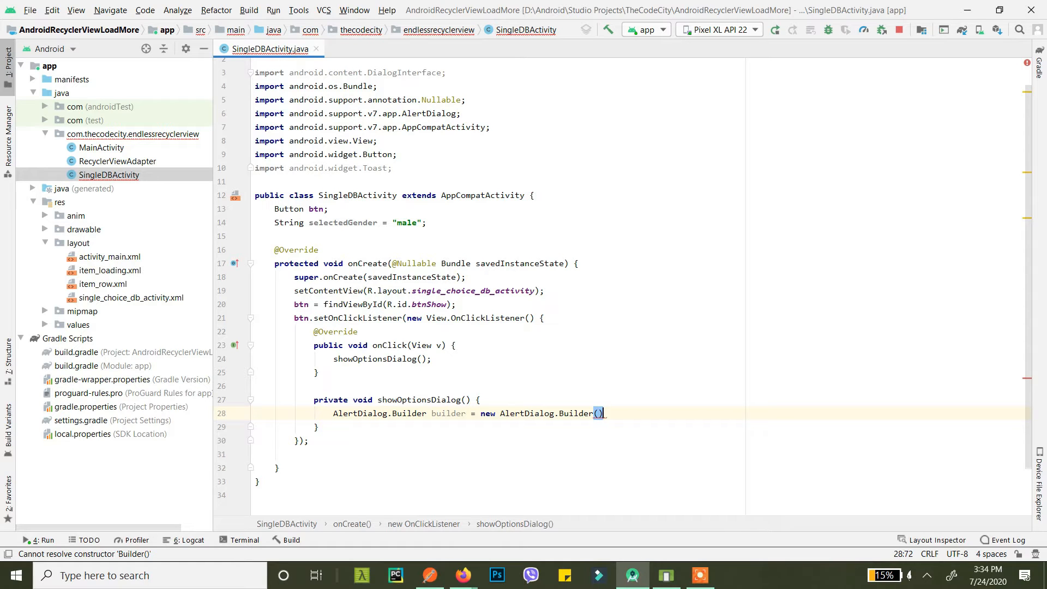
type(";")
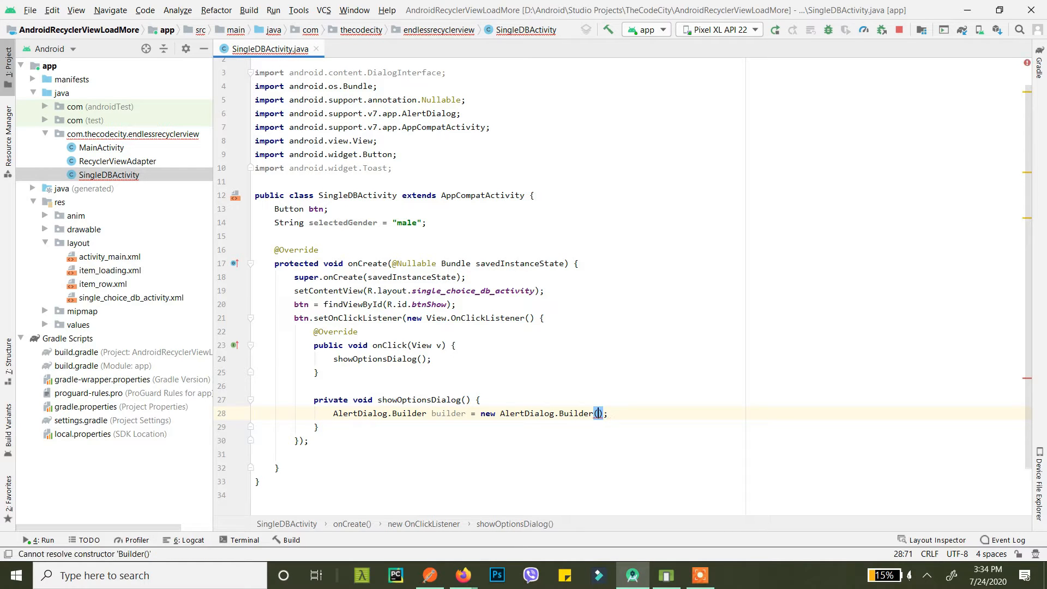
type("SingleDBActivity.this")
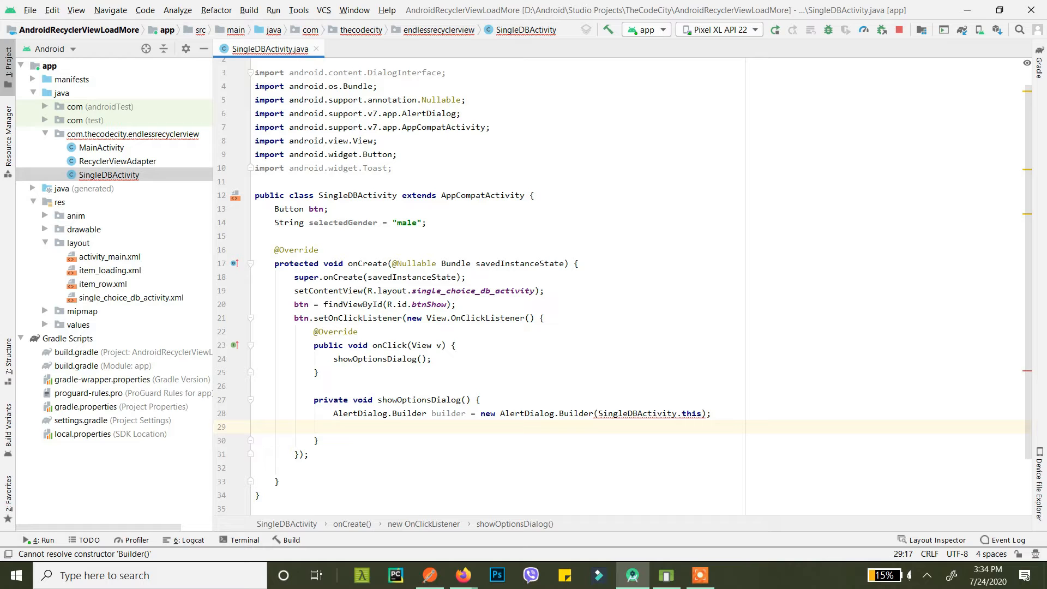
Set the builder's title to "Choose Gender" and begin the next builder call
type("builder")
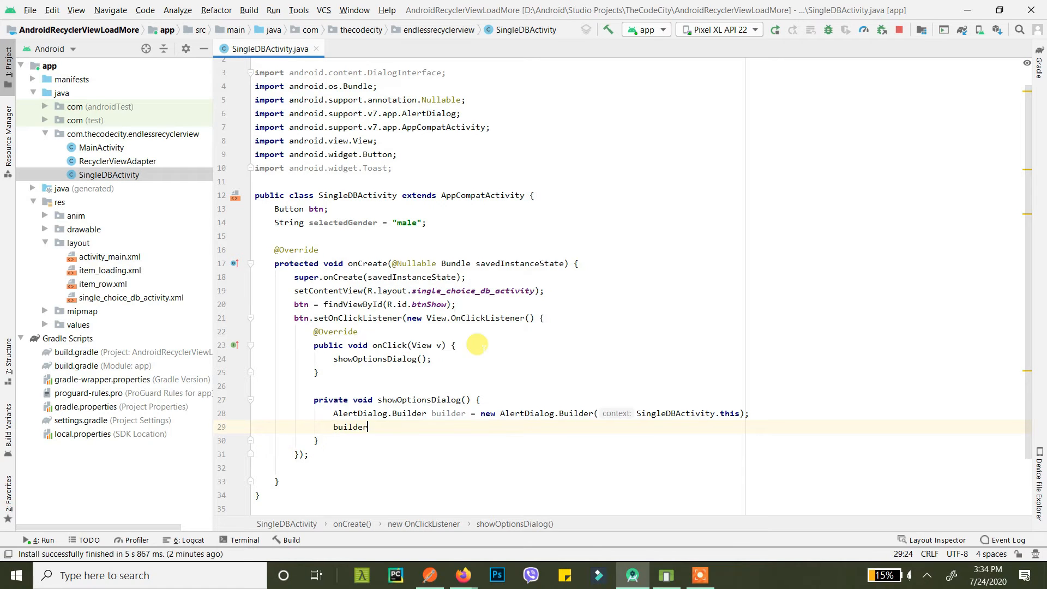
type(".setTitle()")
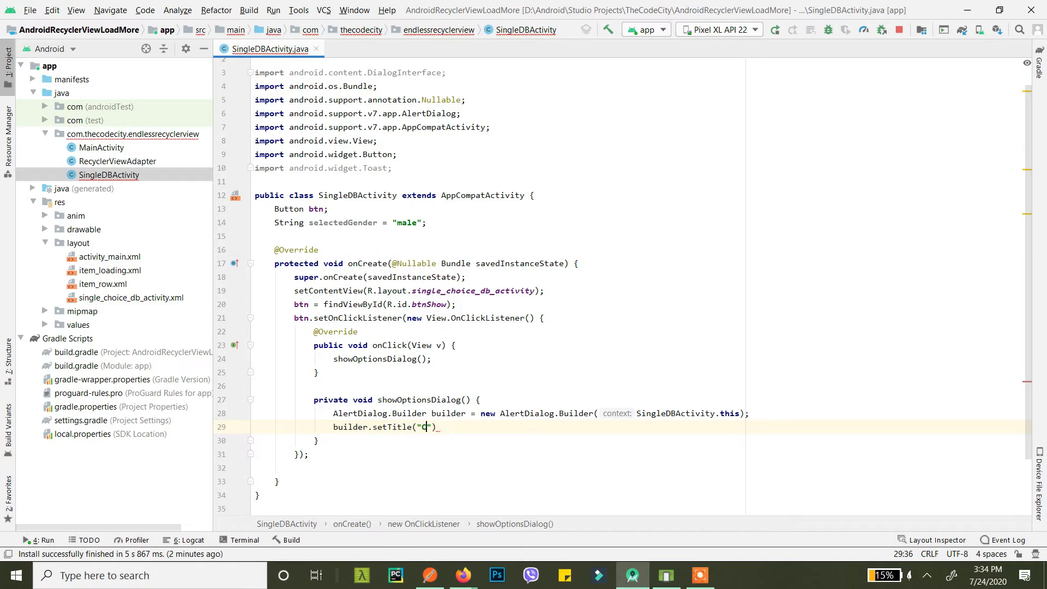
type("hoose G")
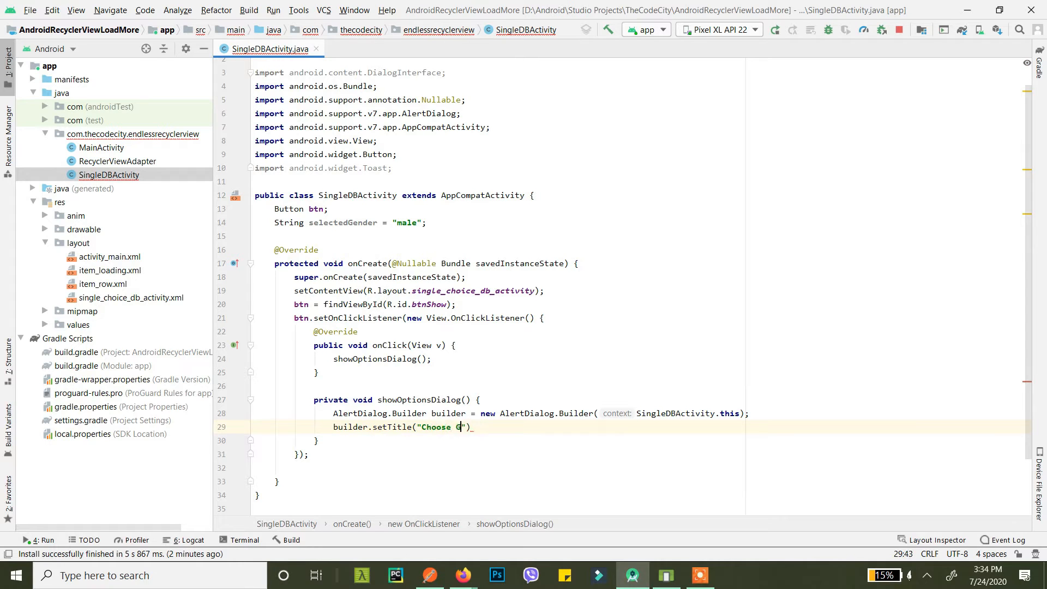
type("ender\");")
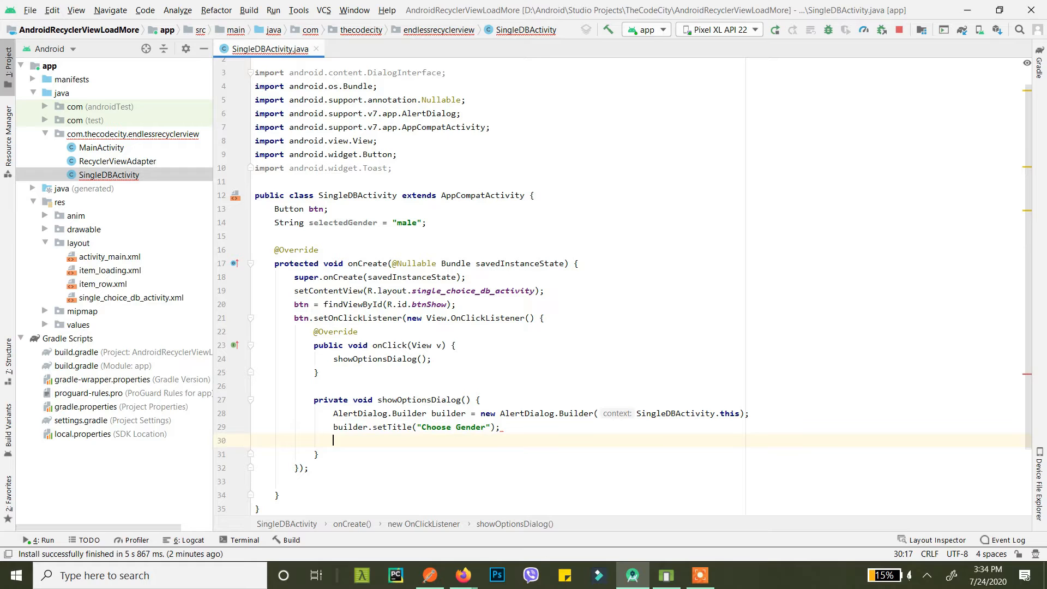
type("builder.")
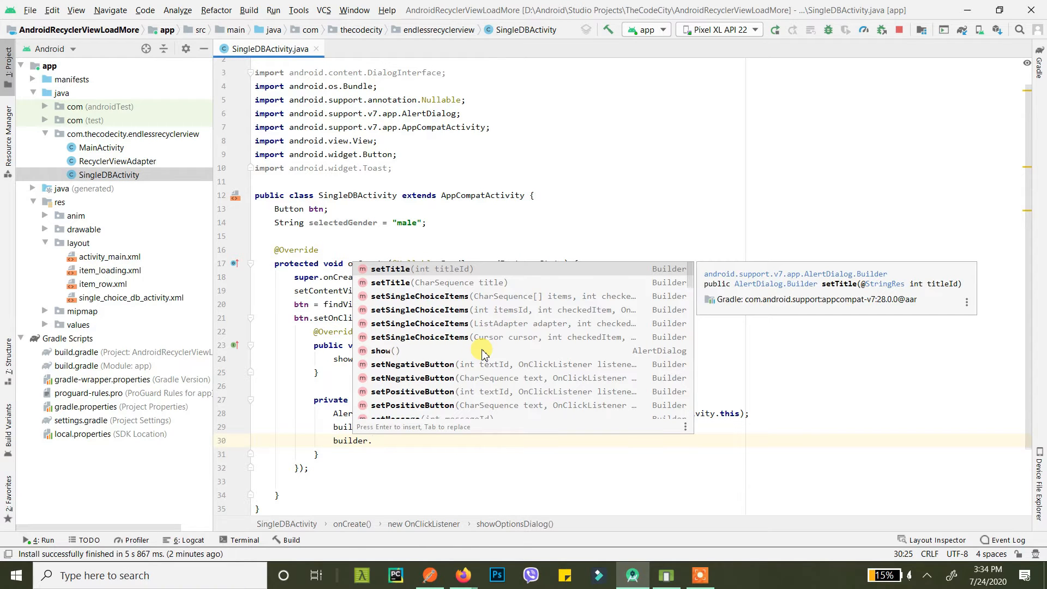
mouse_move(425, 297)
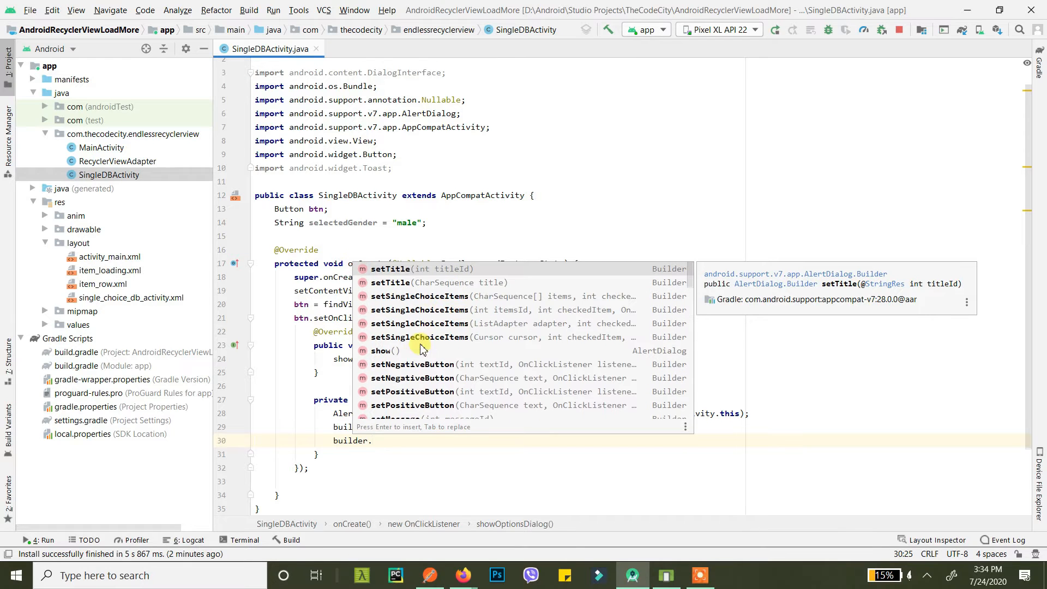
mouse_move(434, 323)
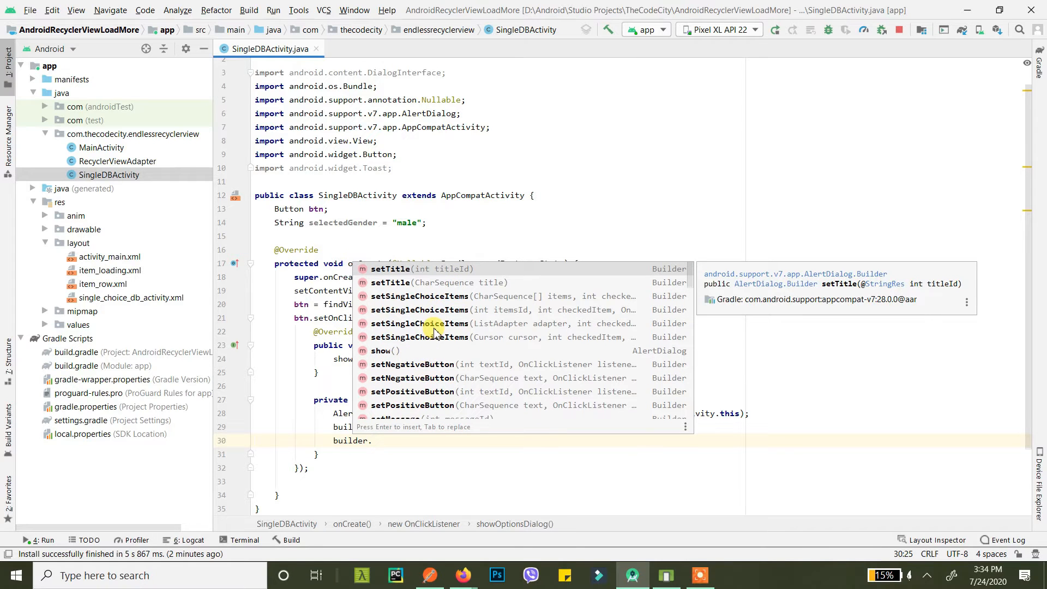
Start a builder.setSingleChoiceItems() call after the title line, still without arguments
type("setSingleChoiceItems();")
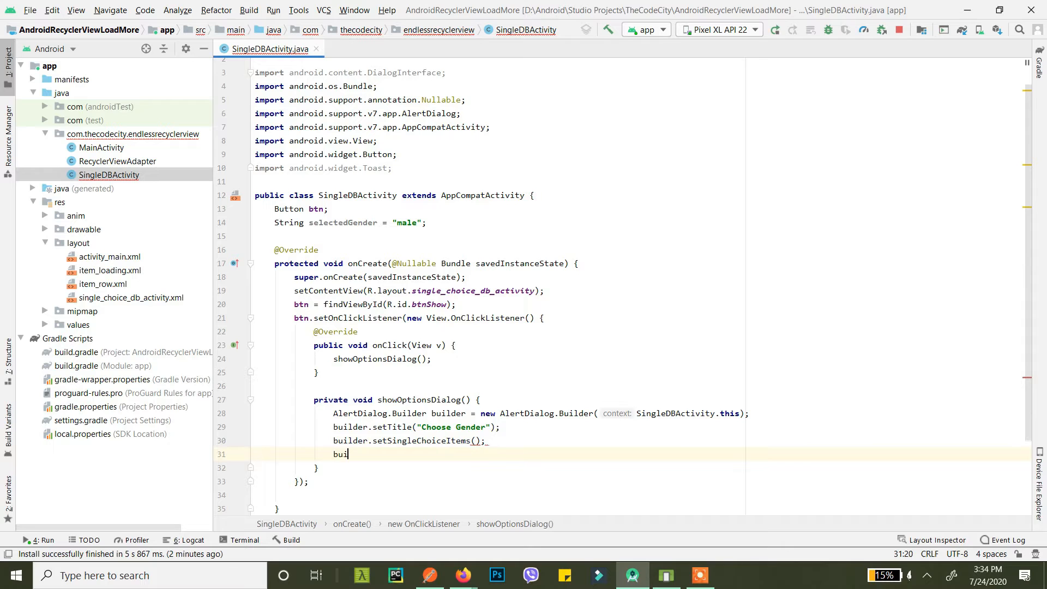
type("builder.setMessage();")
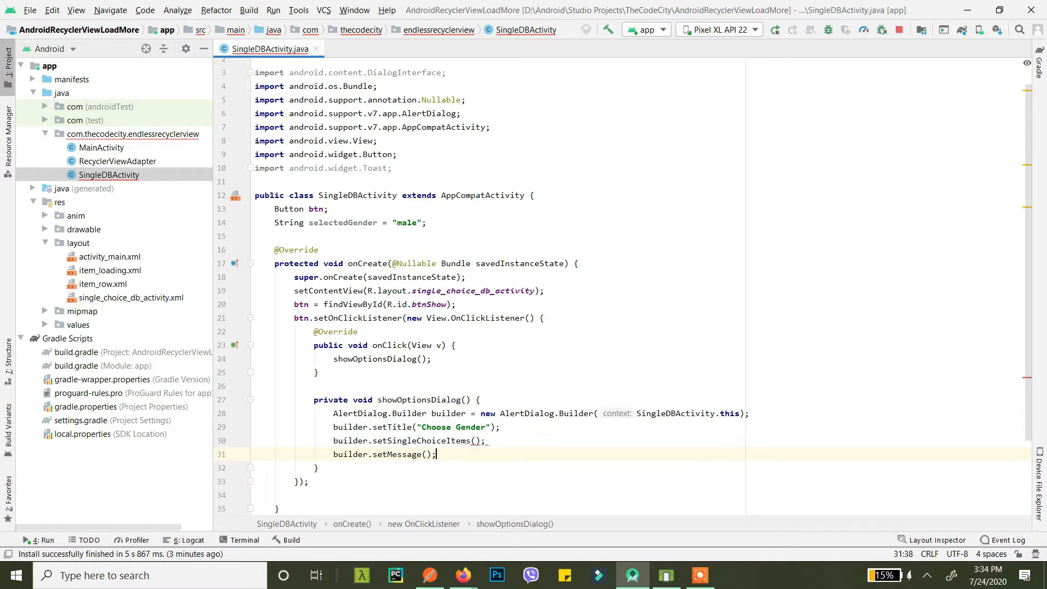
double_click(395, 454)
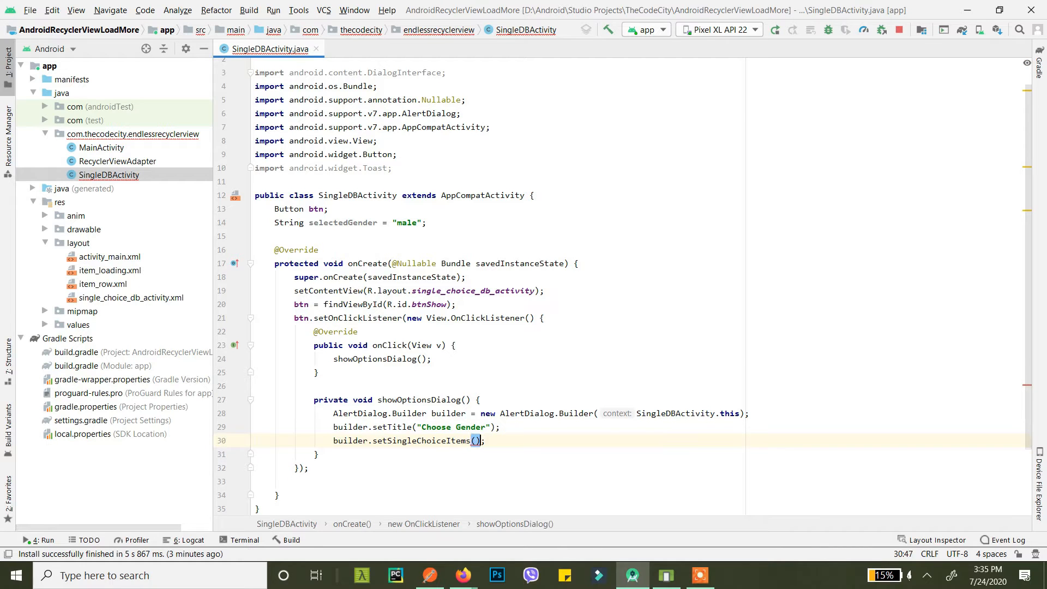
left_click(475, 439)
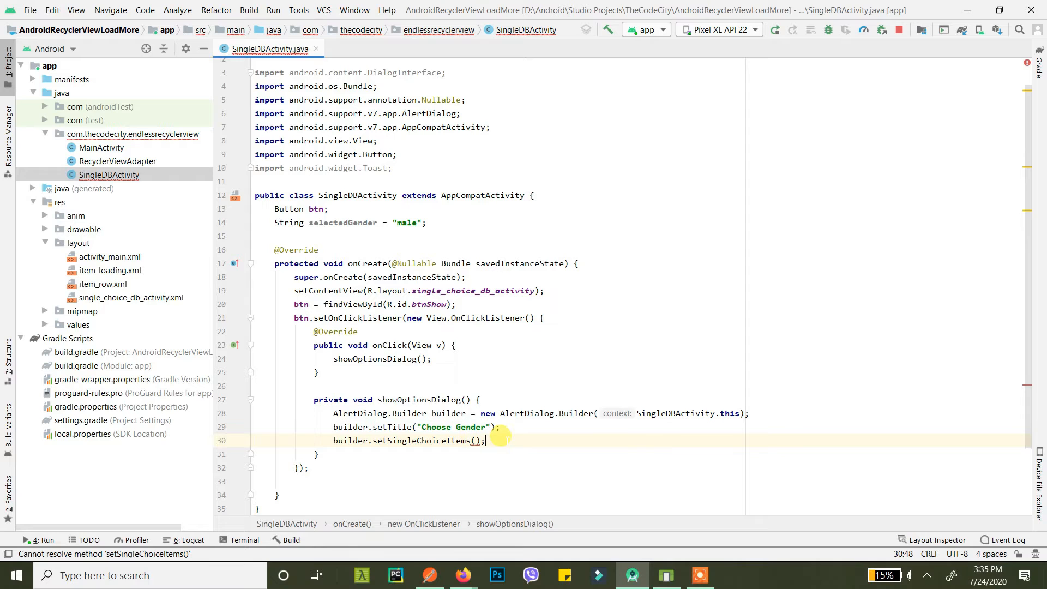
Declare String[] genders = {"Male", "Female", "Other"};
type("Genders")
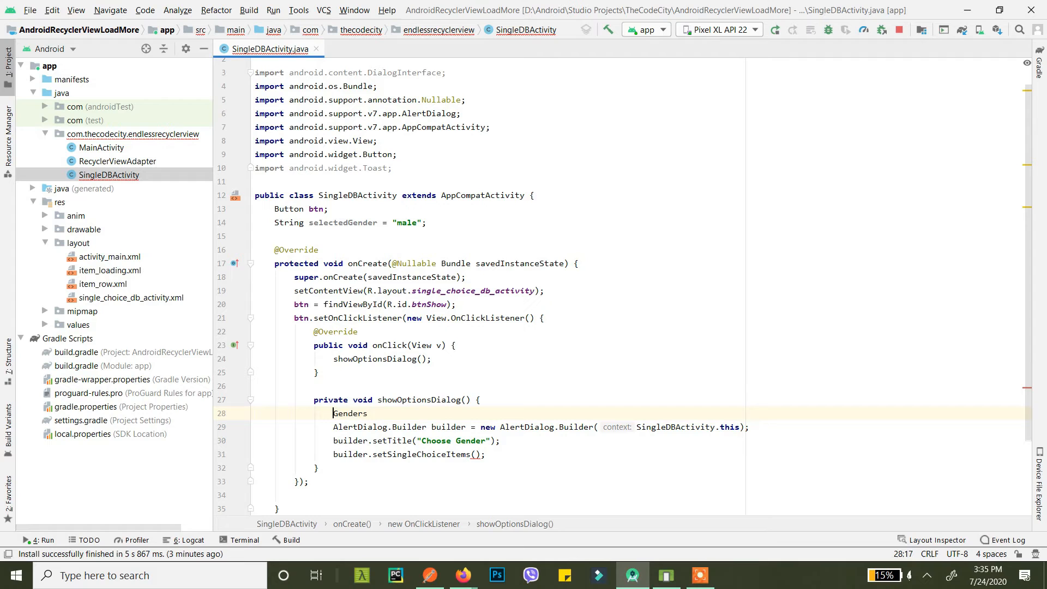
type("Sttring")
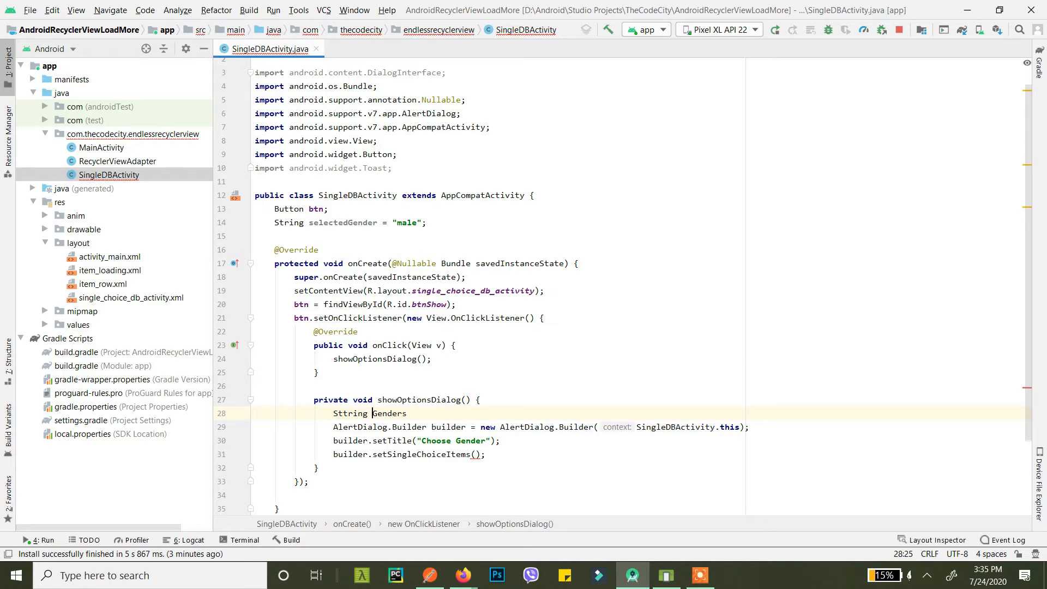
type("[]")
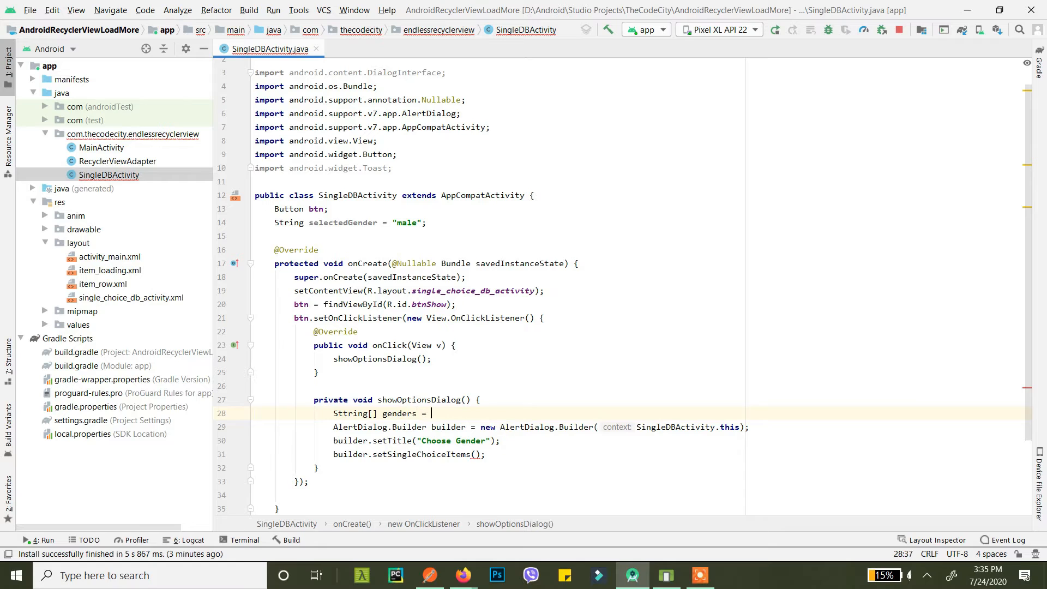
type("{\"Male\"}")
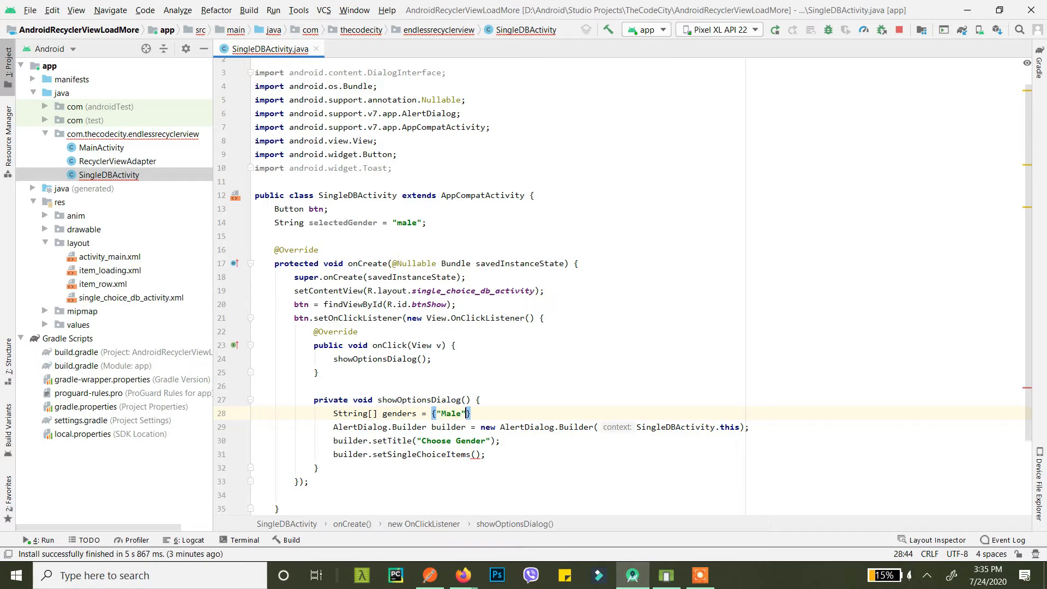
type(",\"")
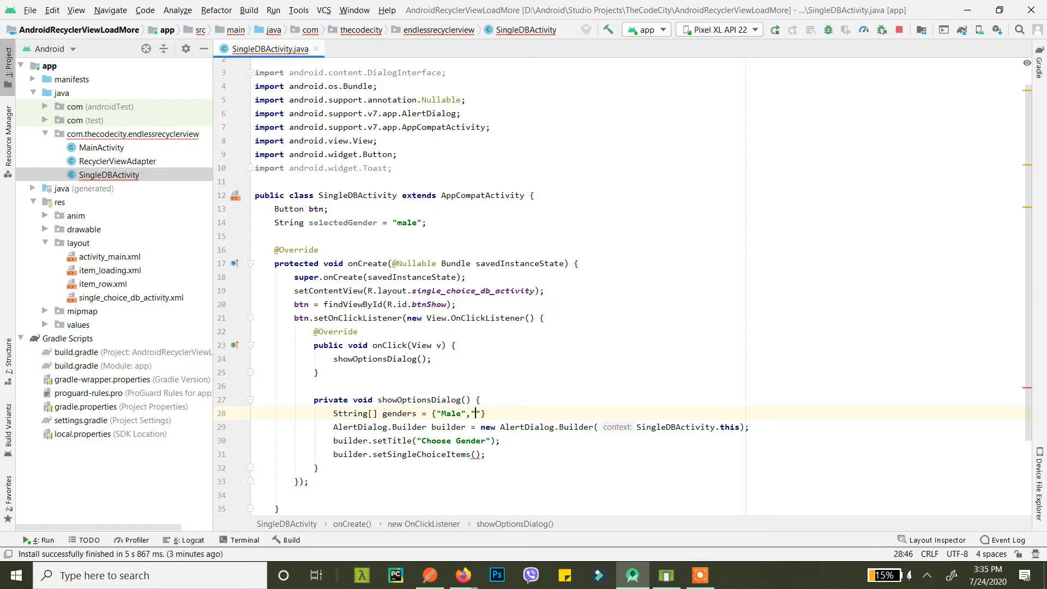
type("Femail")
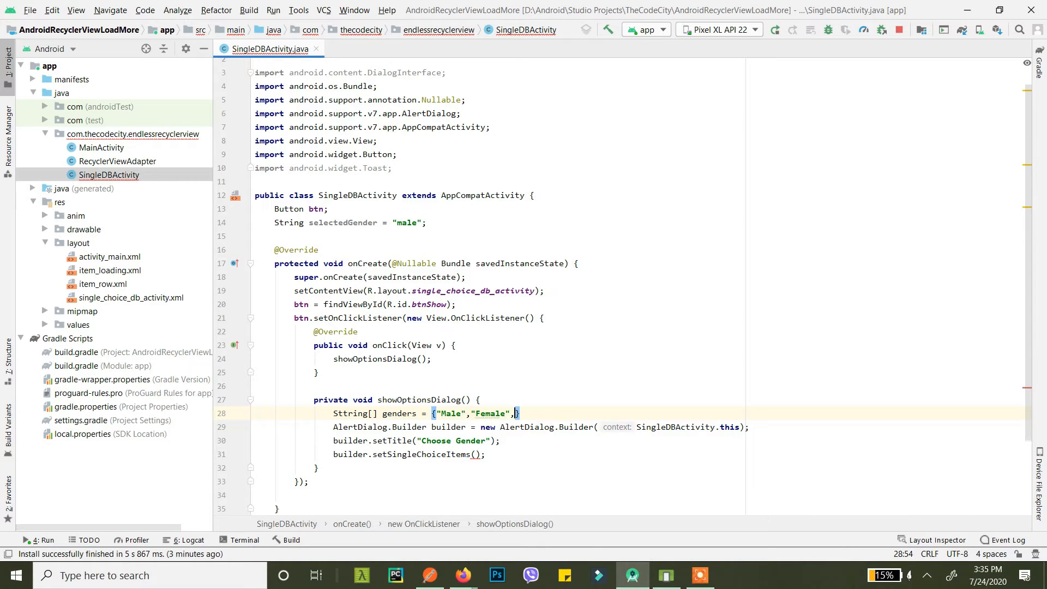
type("\"Other\"")
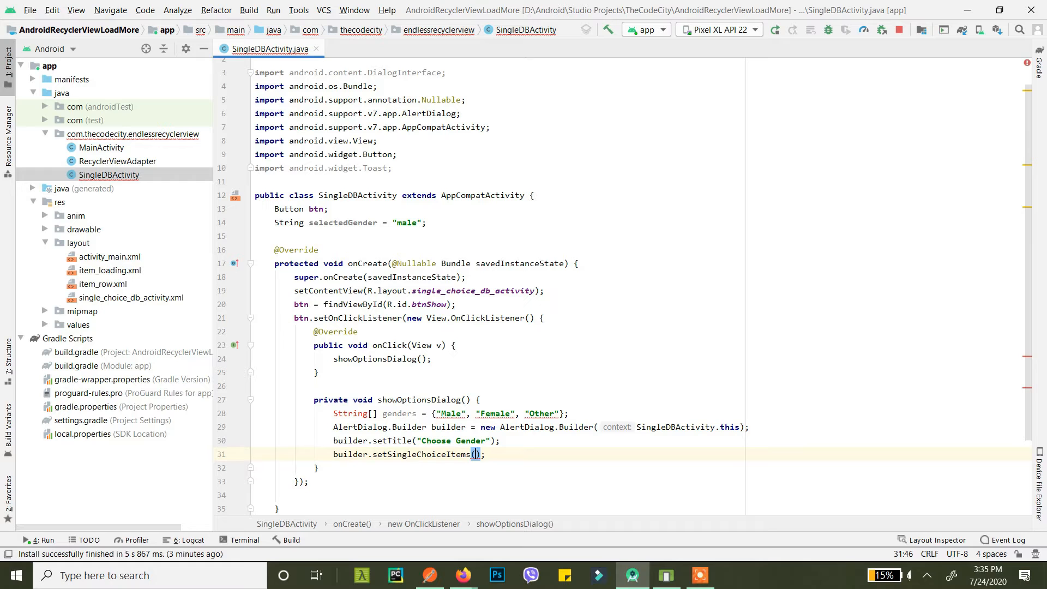
Pass genders, checked item 0 and a new DialogInterface.OnClickListener to setSingleChoiceItems
type("genders")
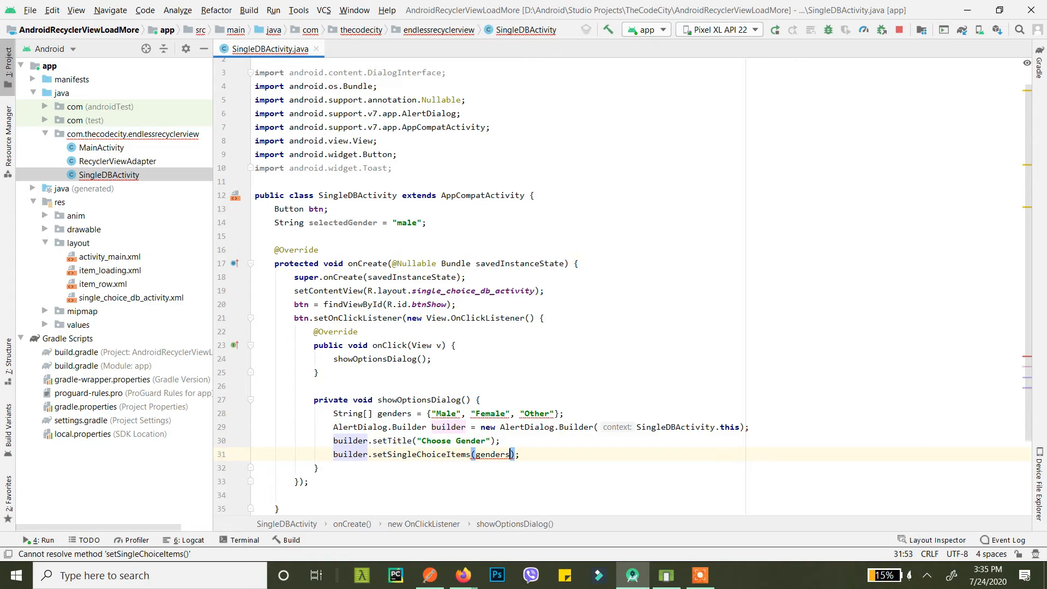
type(", 0")
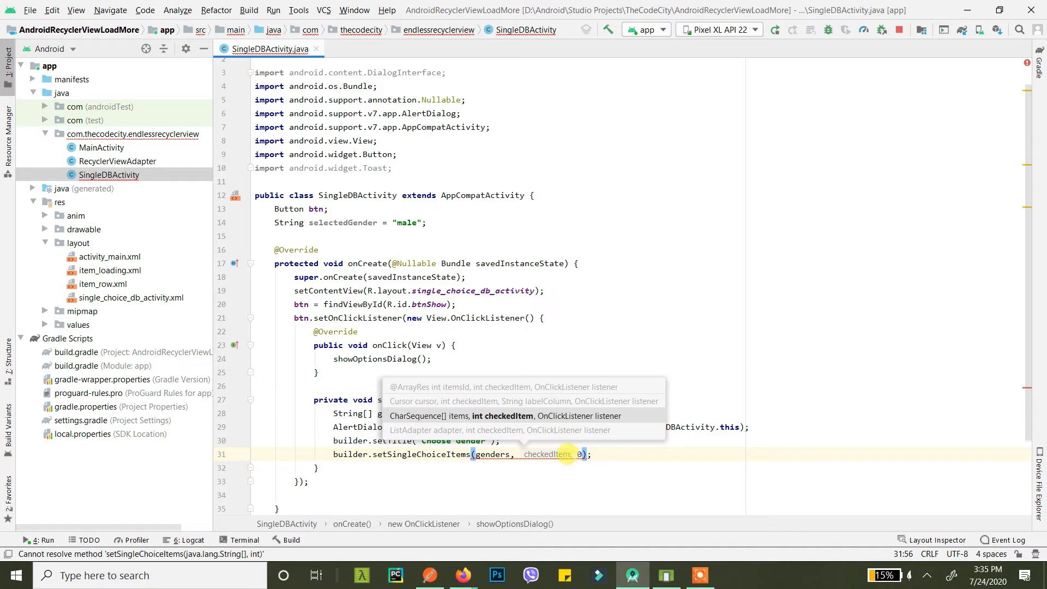
type("new")
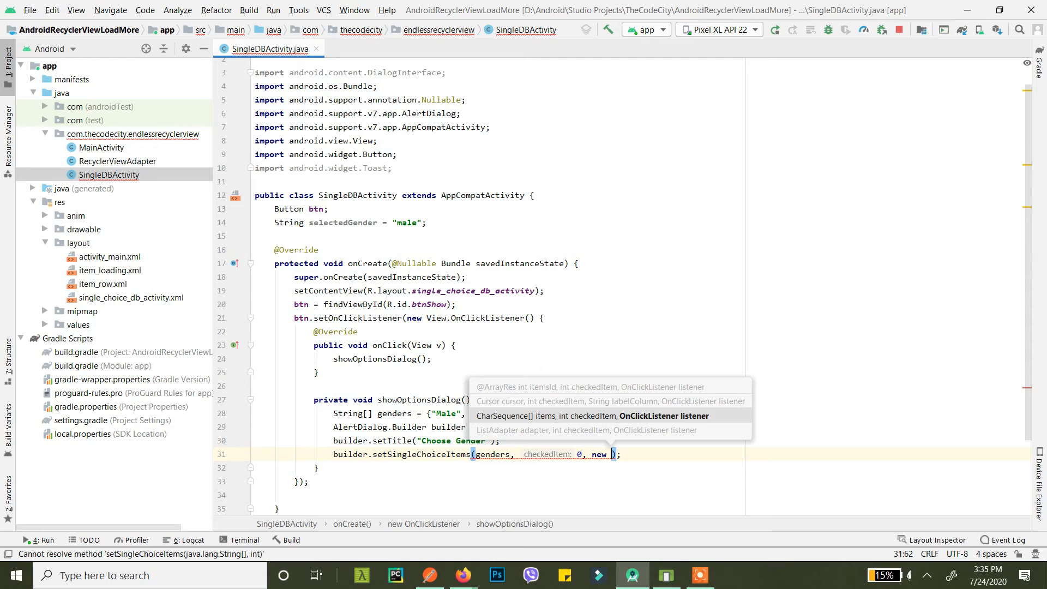
type("OnClickListener(")
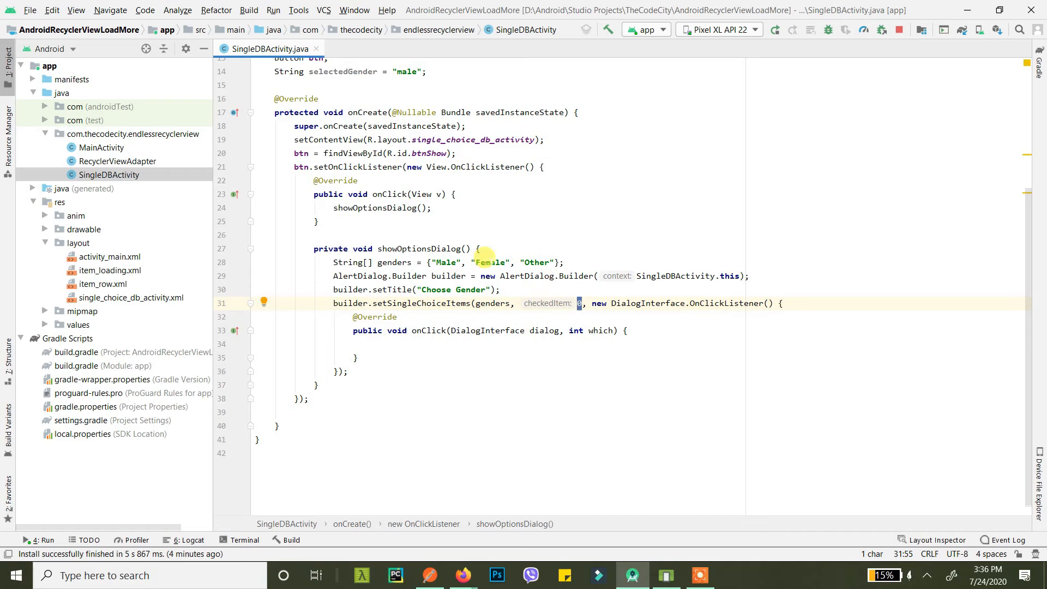
mouse_move(569, 341)
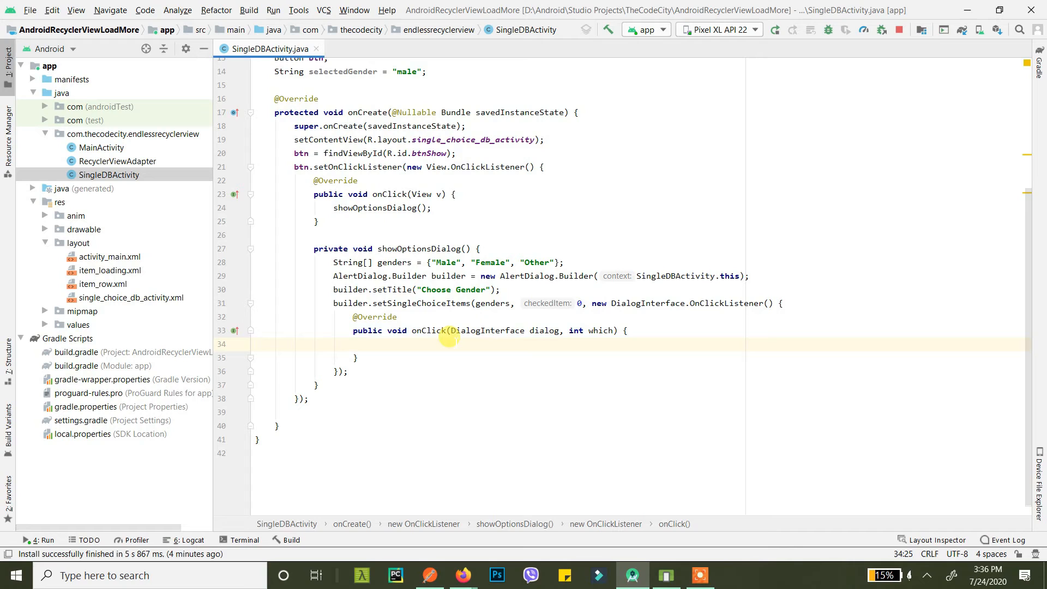
mouse_move(459, 311)
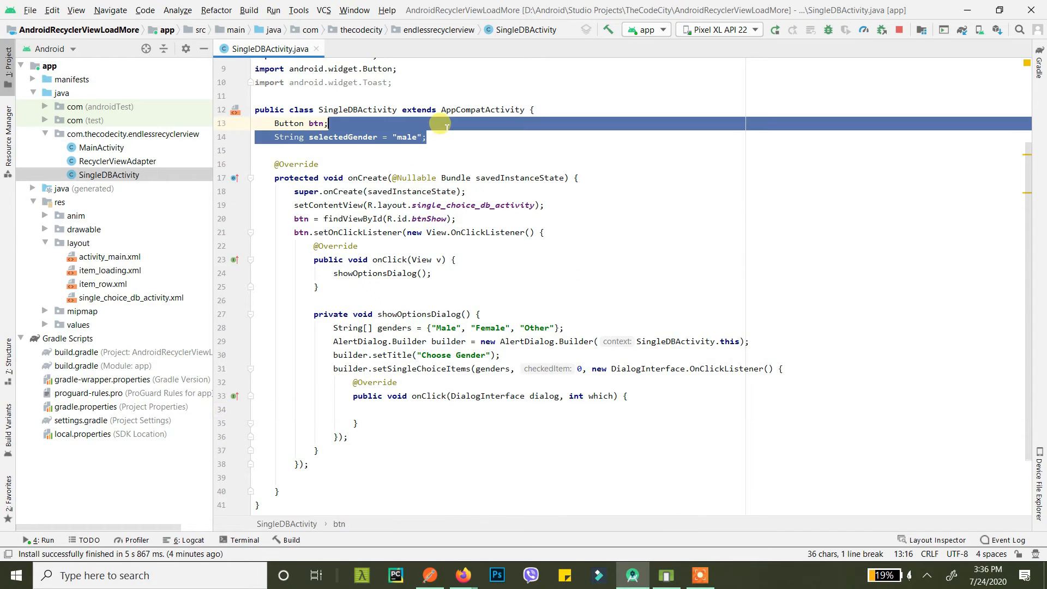
Store genders[which] in selectedGender inside the item click handler
scroll("down", 3)
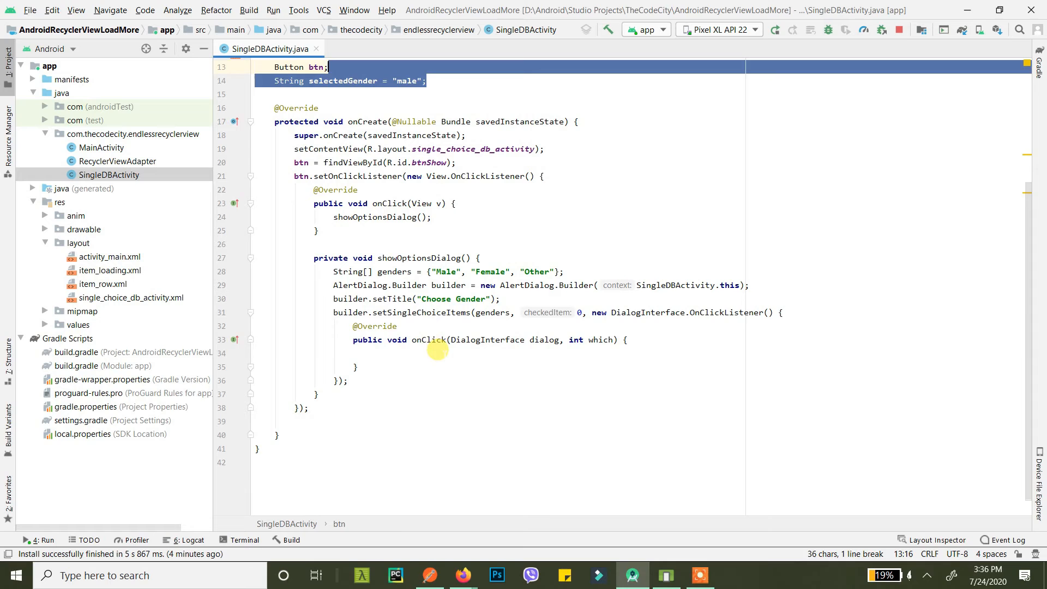
type("selectedGender =")
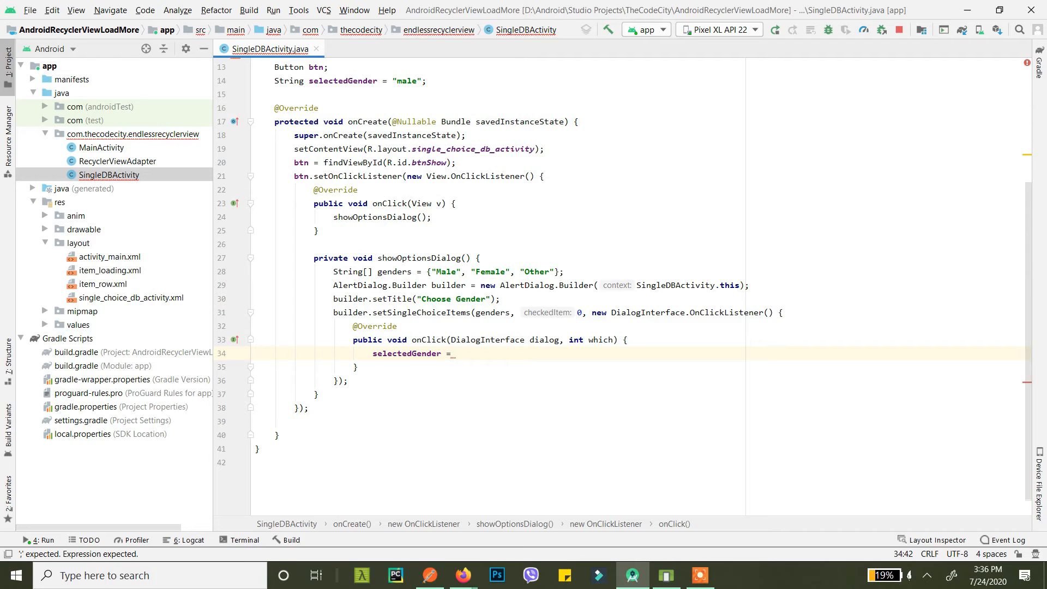
type("genders[whi")
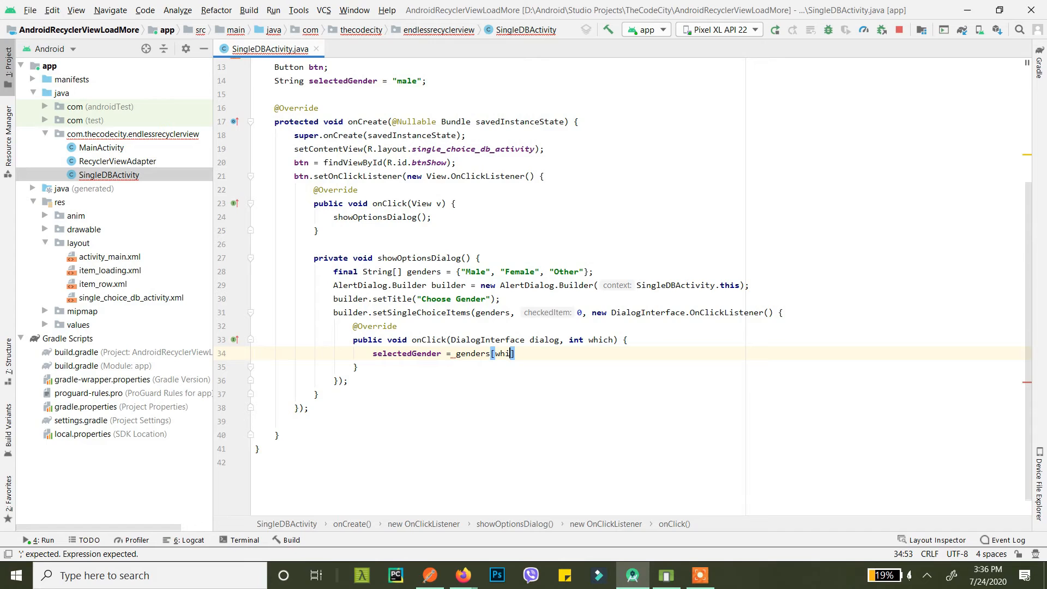
type("ch];")
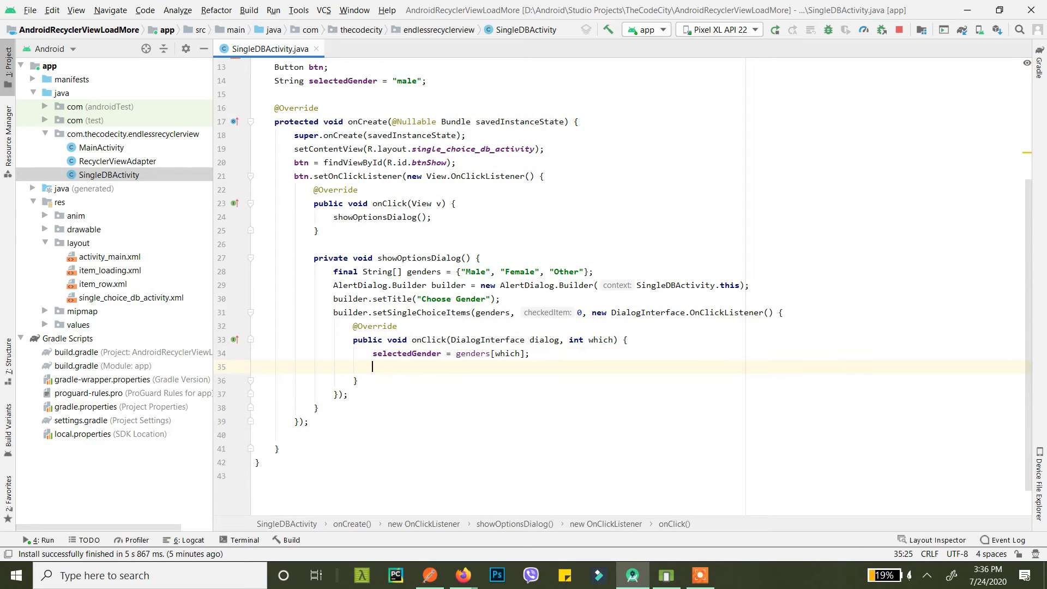
Show a short "Your Just Clicked: " + selectedGender toast and call builder.show()
type("Toast.makeText(")
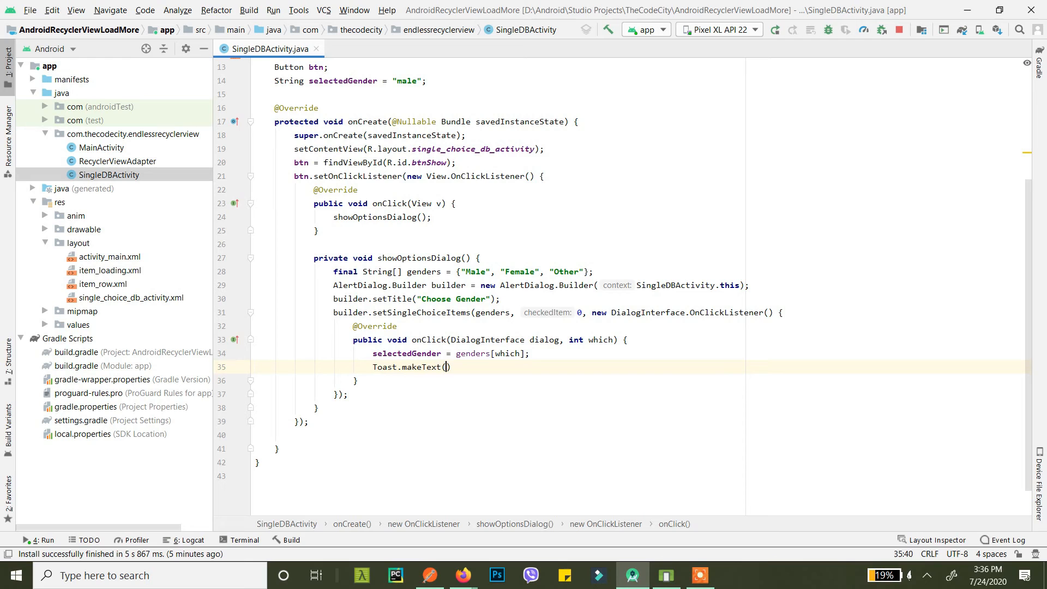
type("(")
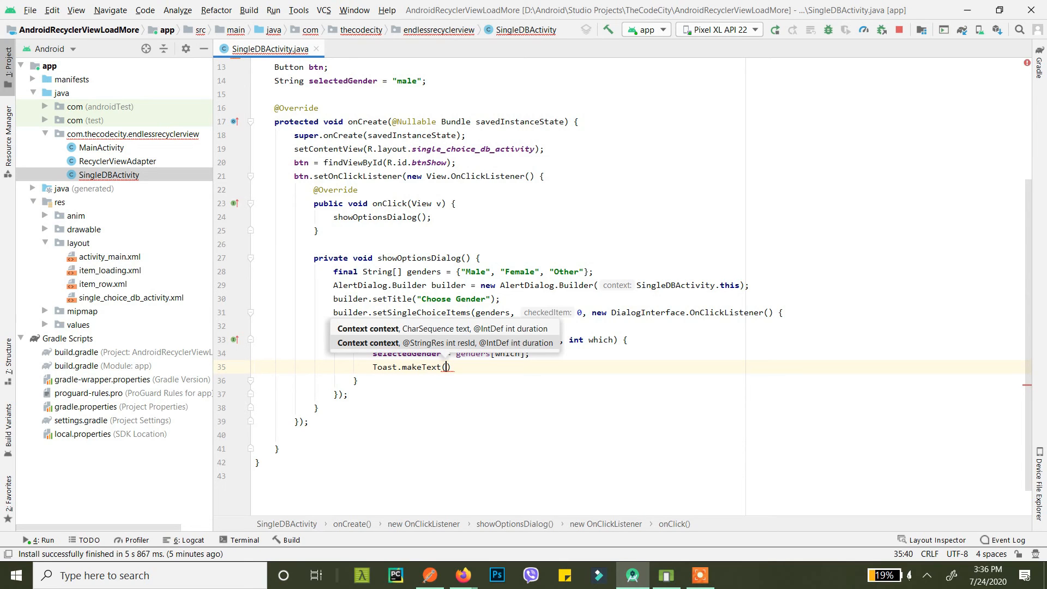
type("SingleDBActivity.")
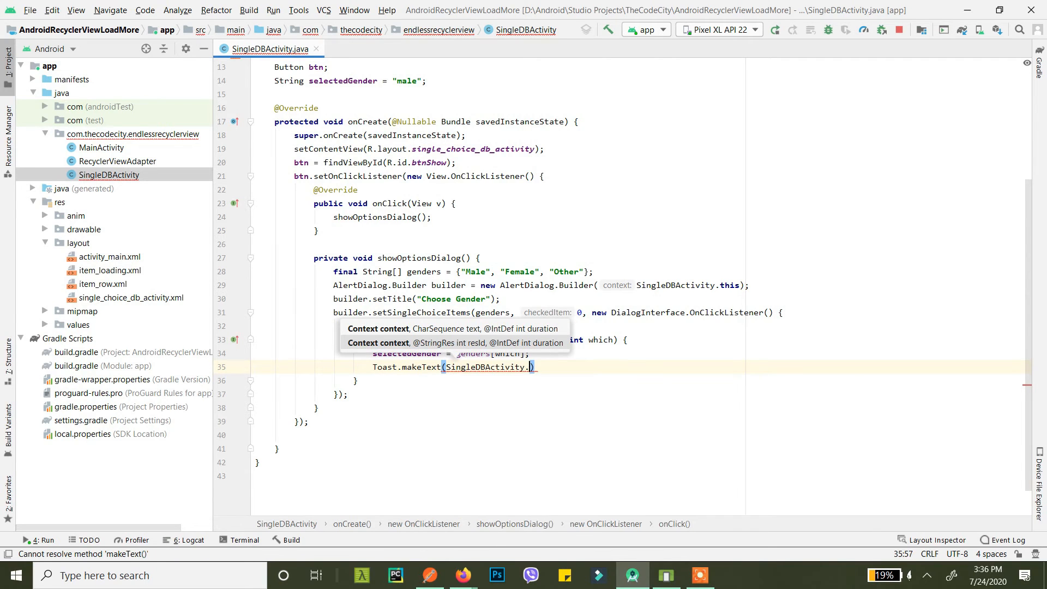
type(".this,")
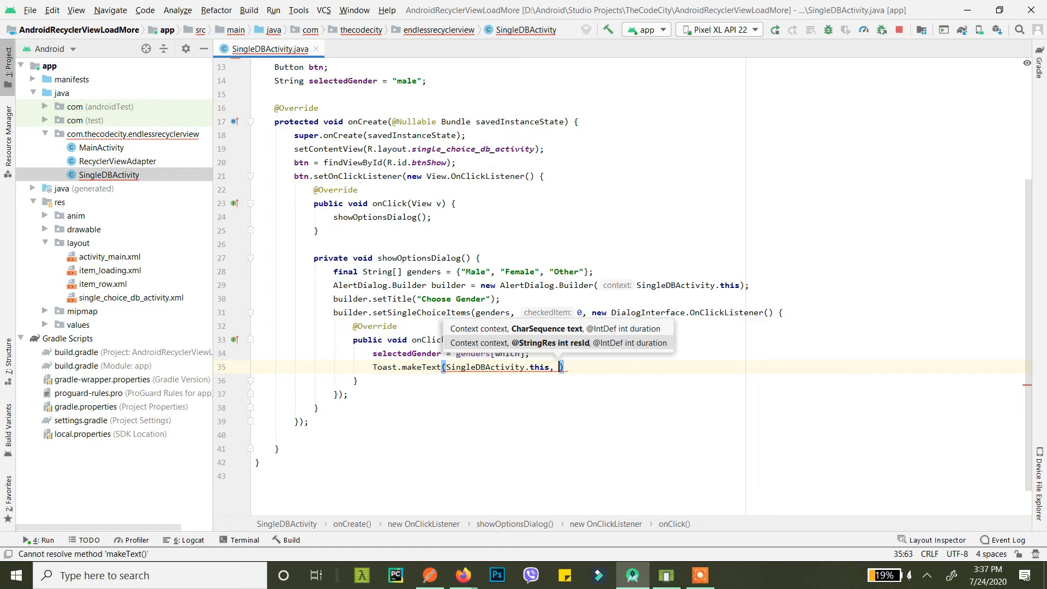
type("\"You\"")
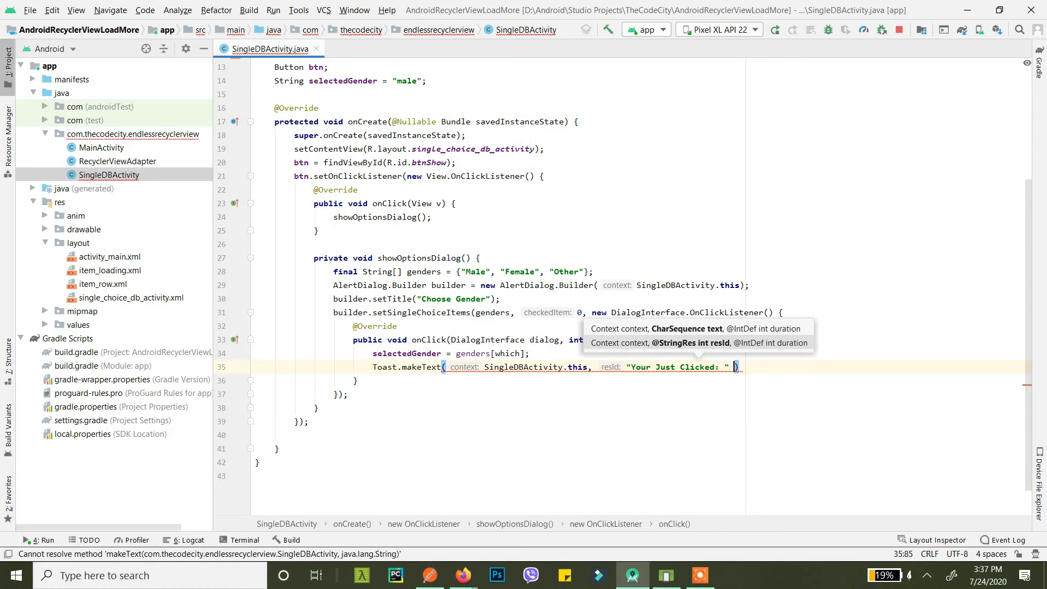
type("+_selectedGender, Toast.LENGTH_SHORT")
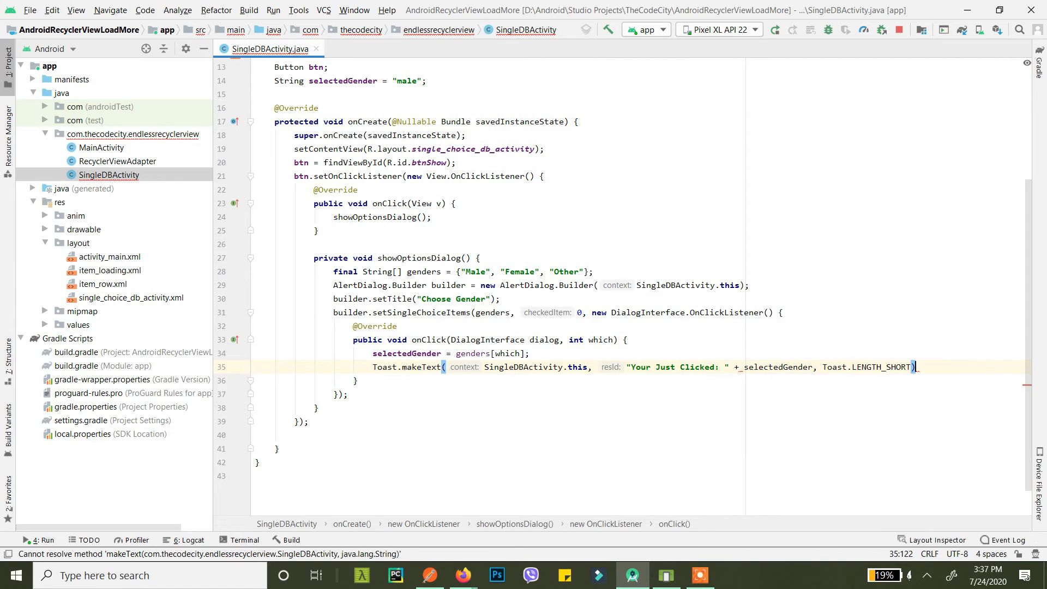
type(".show();")
type("b")
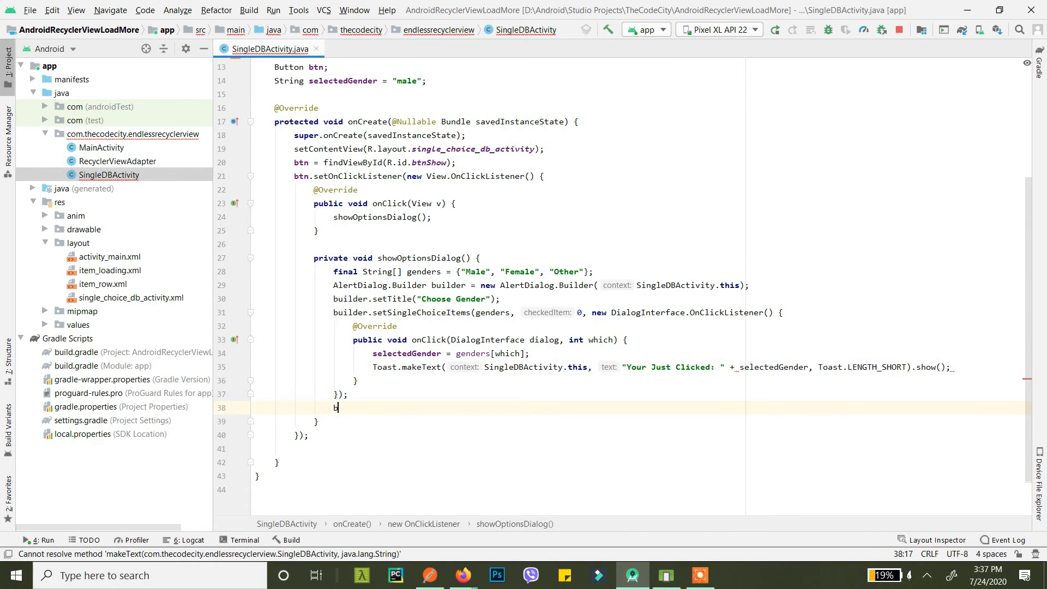
type("uilder.show();")
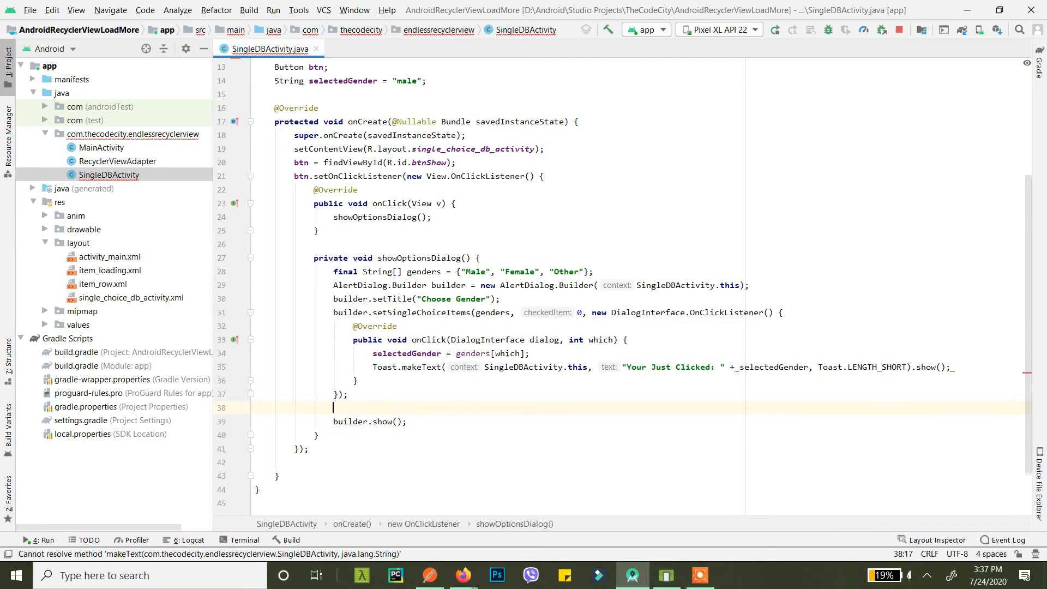
Add a "Proceed" positive button whose click listener calls dialog.dismiss()
type("builder.")
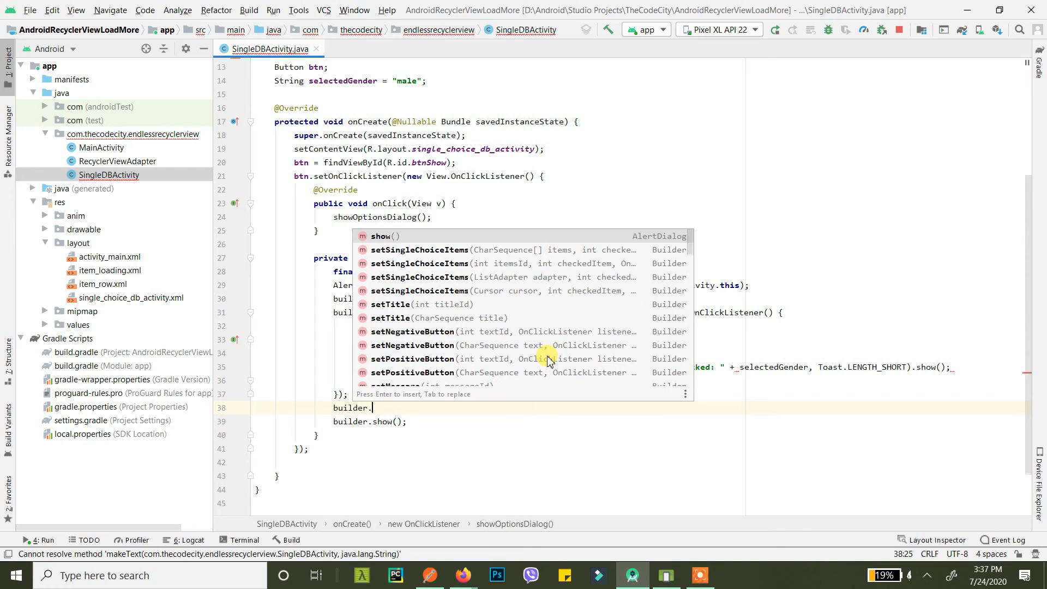
type("setPositiveButton(")
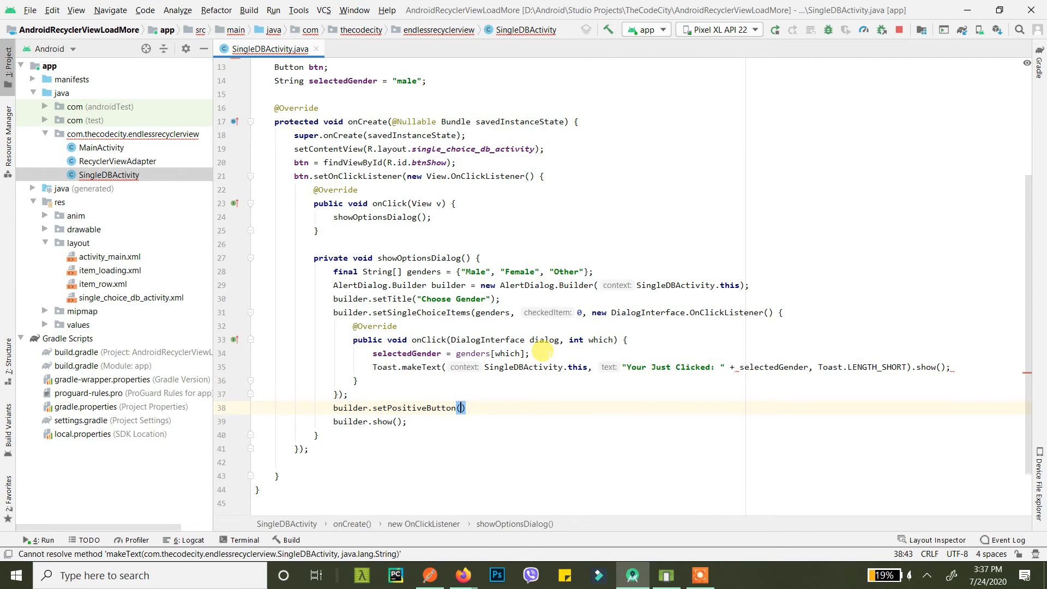
type("\"Pro\"")
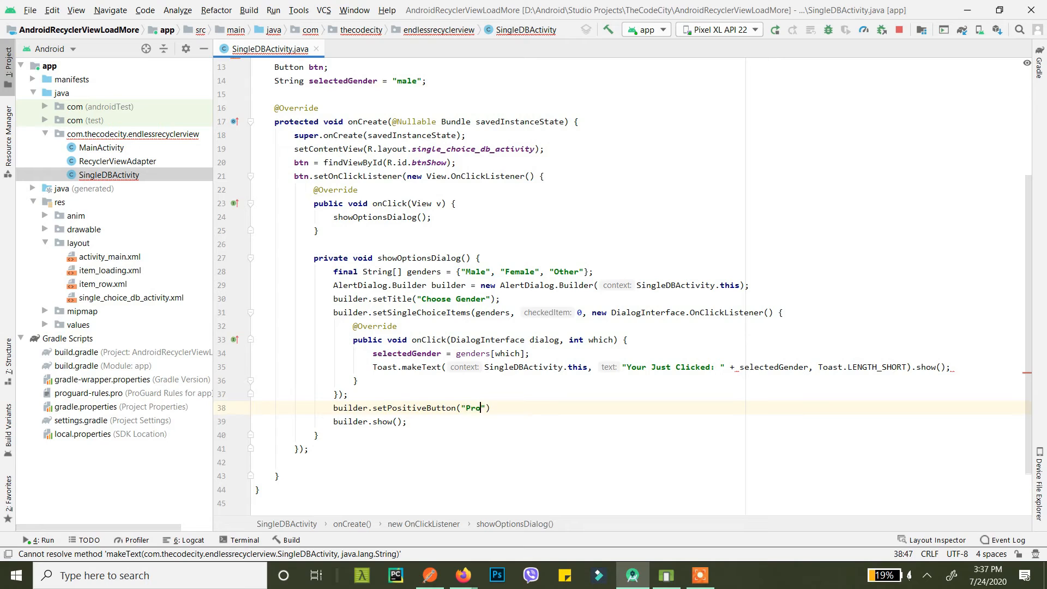
type("ceed")
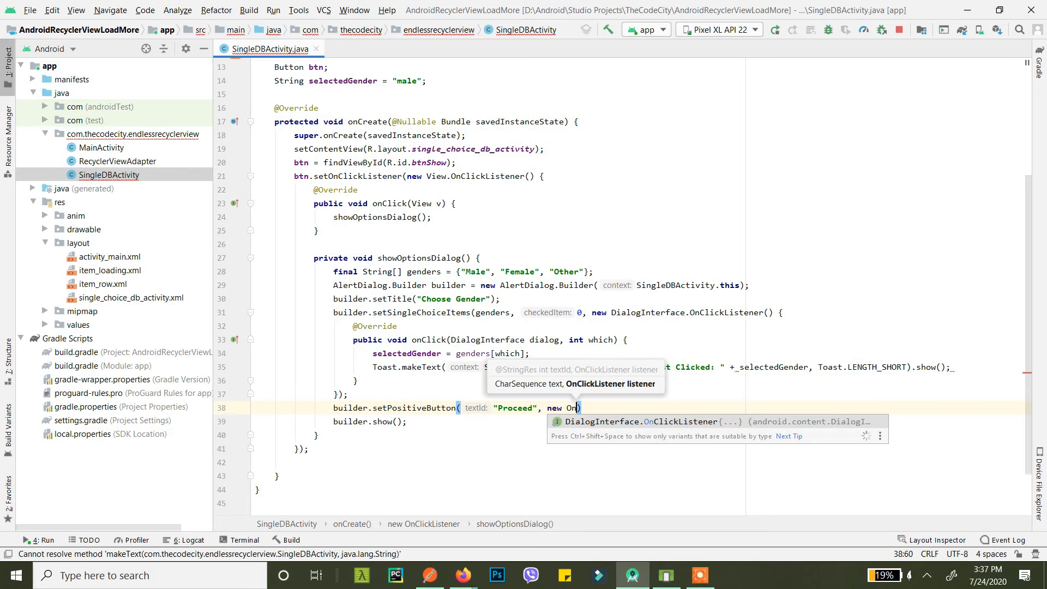
key("Enter")
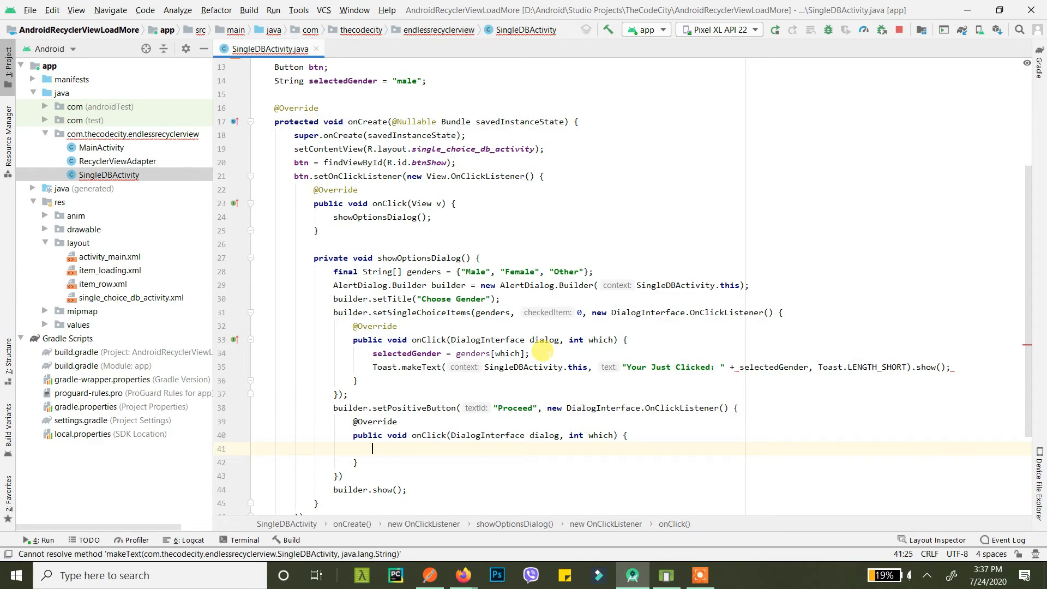
type("dial")
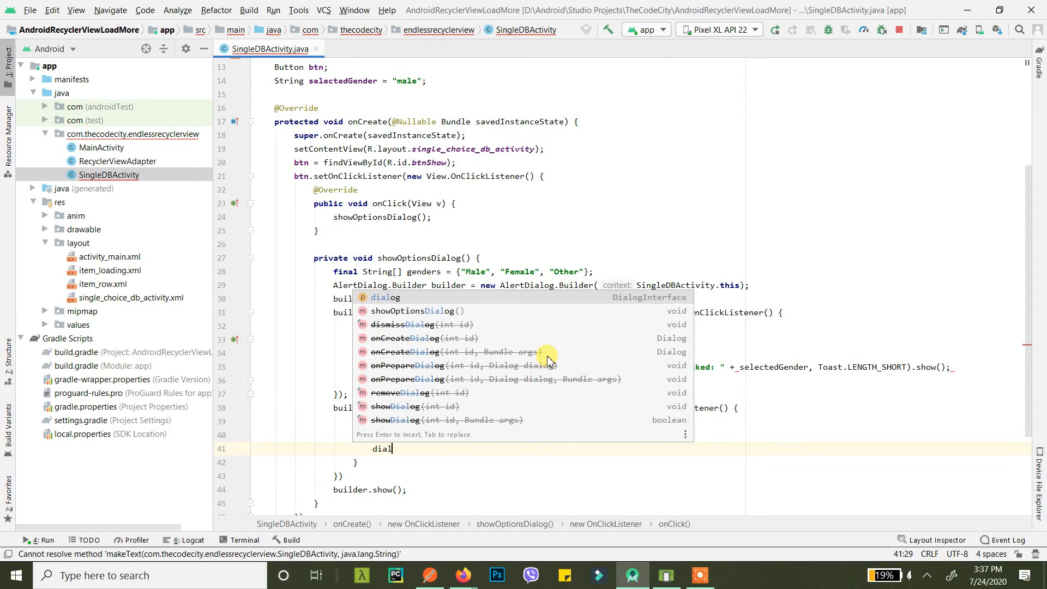
type("dialog.dismiss();")
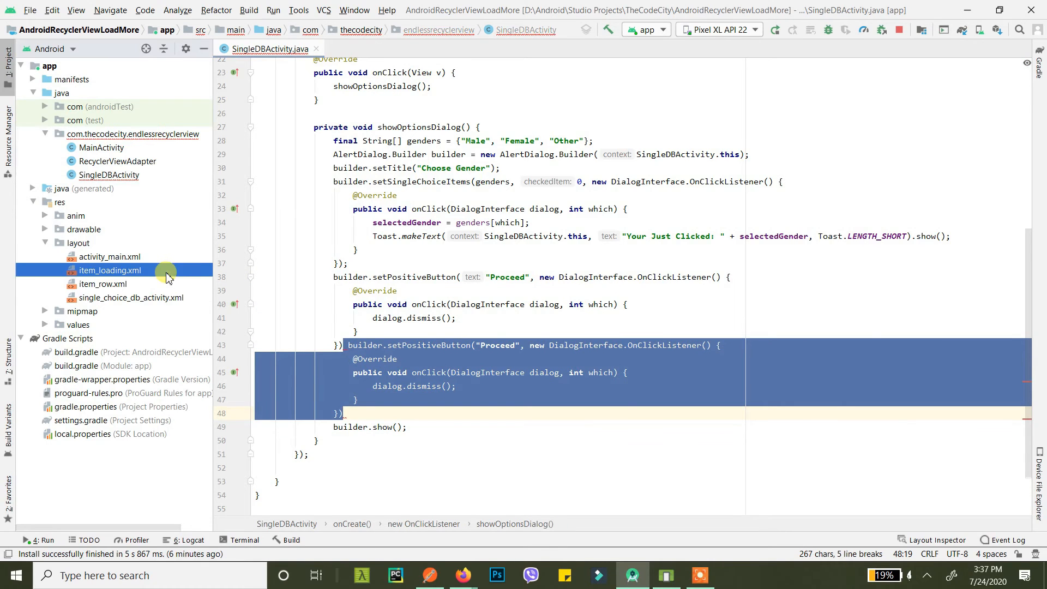
Change the copied button to setNegativeButton with the label "Exit"
left_click(344, 351)
type("Nega")
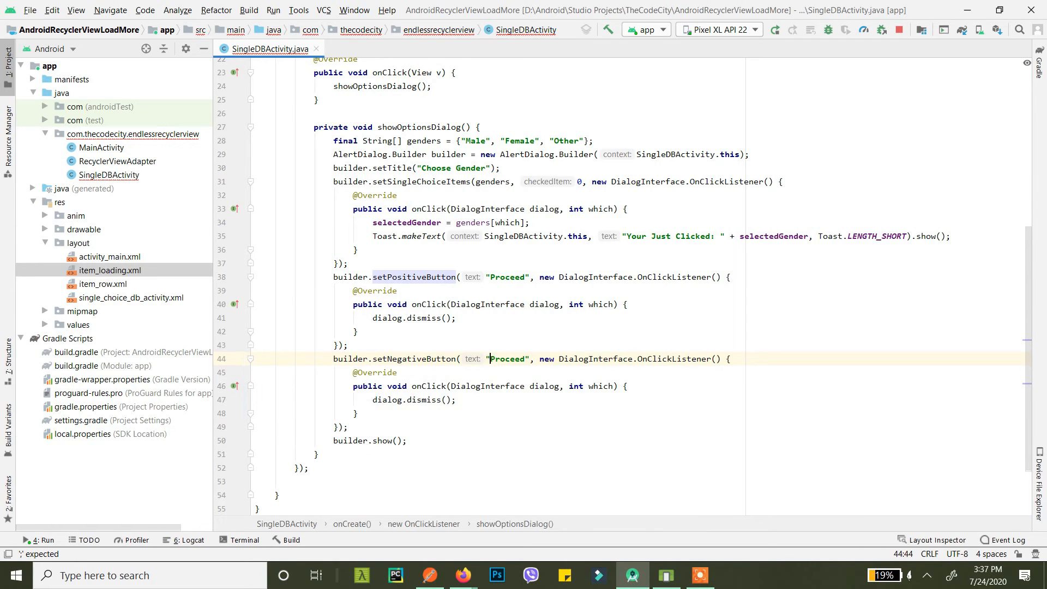
type("Exit")
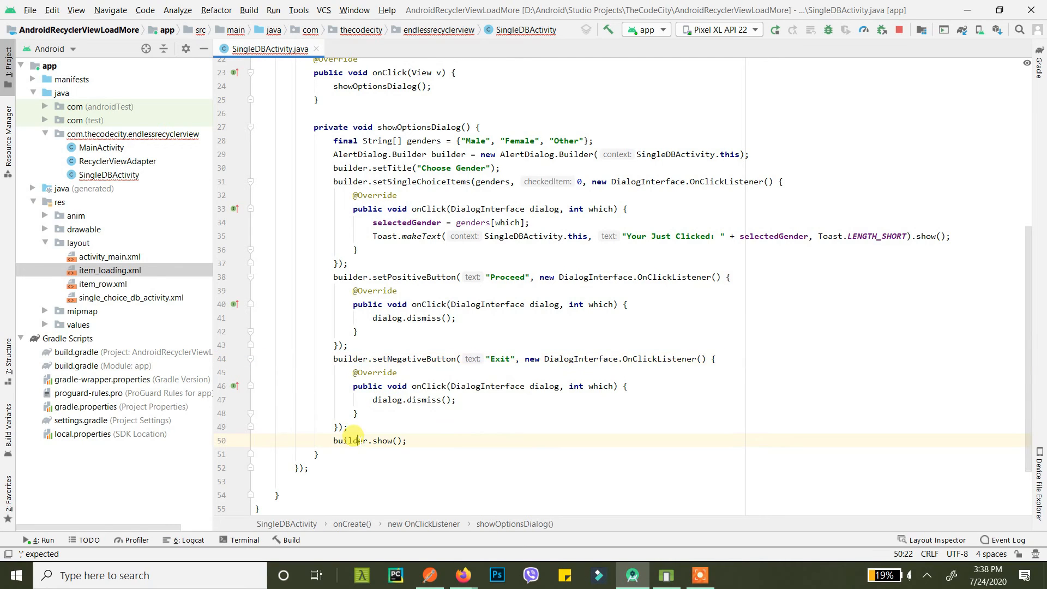
left_click_drag(356, 439, 390, 426)
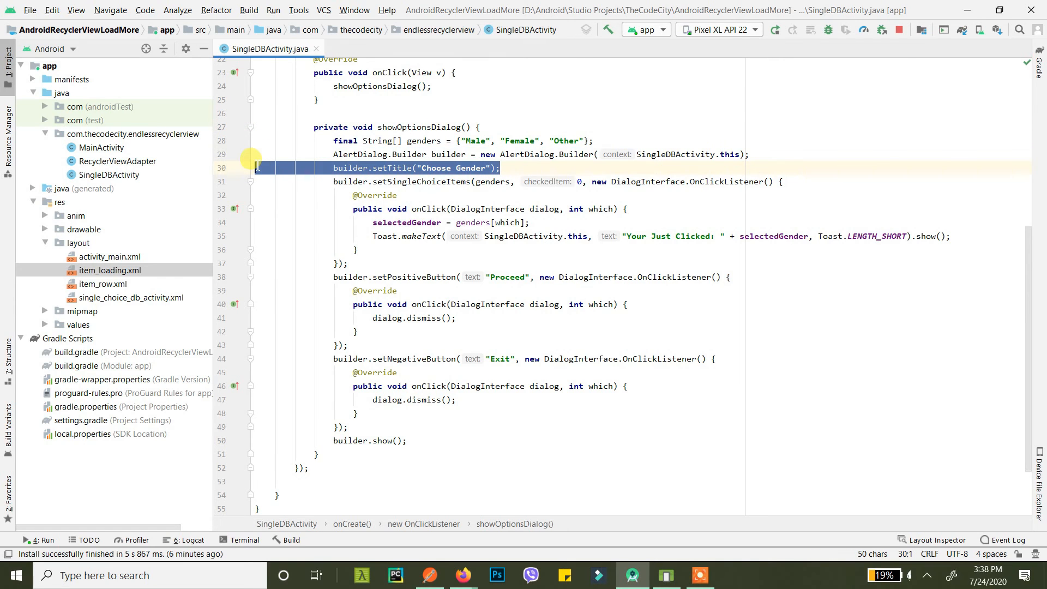
double_click(421, 181)
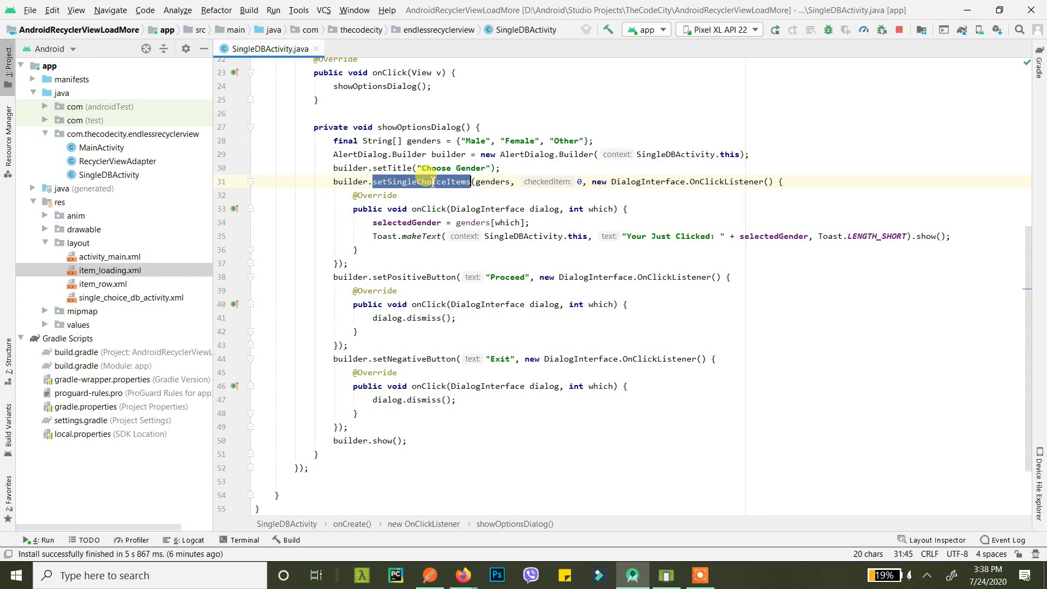
double_click(493, 181)
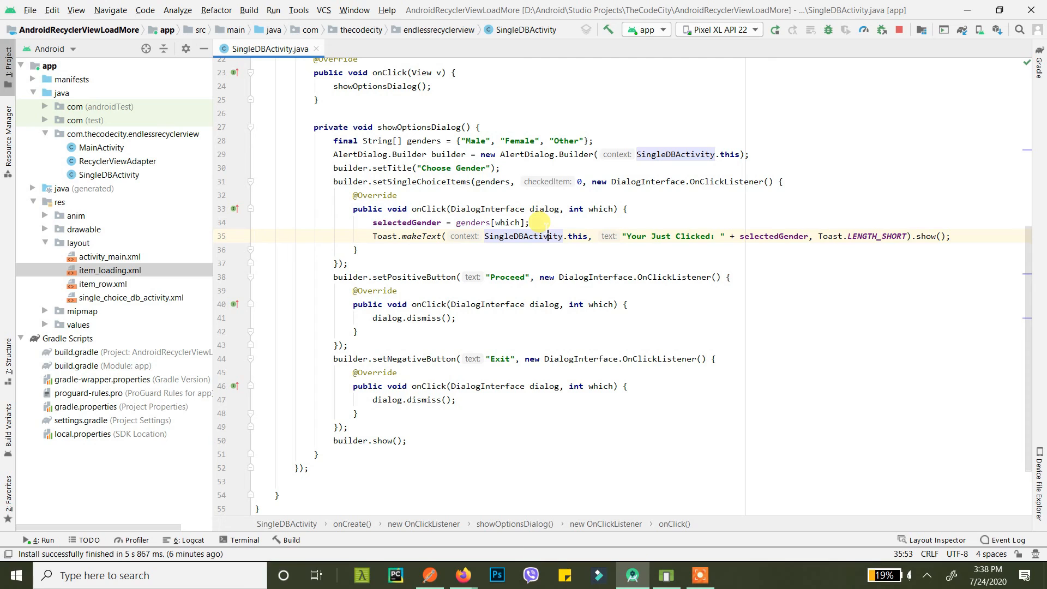
mouse_move(512, 290)
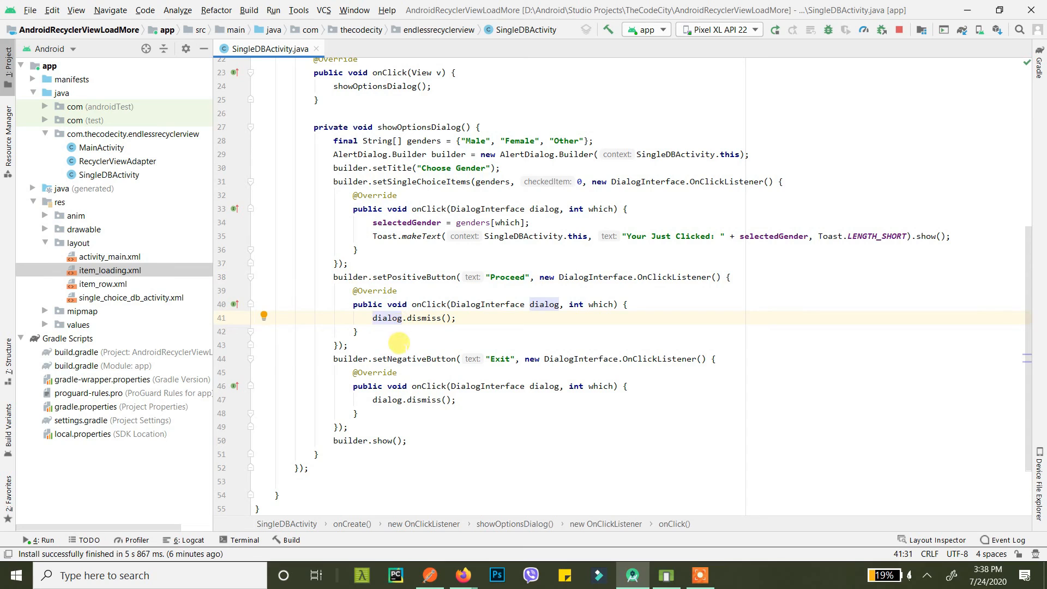
double_click(413, 359)
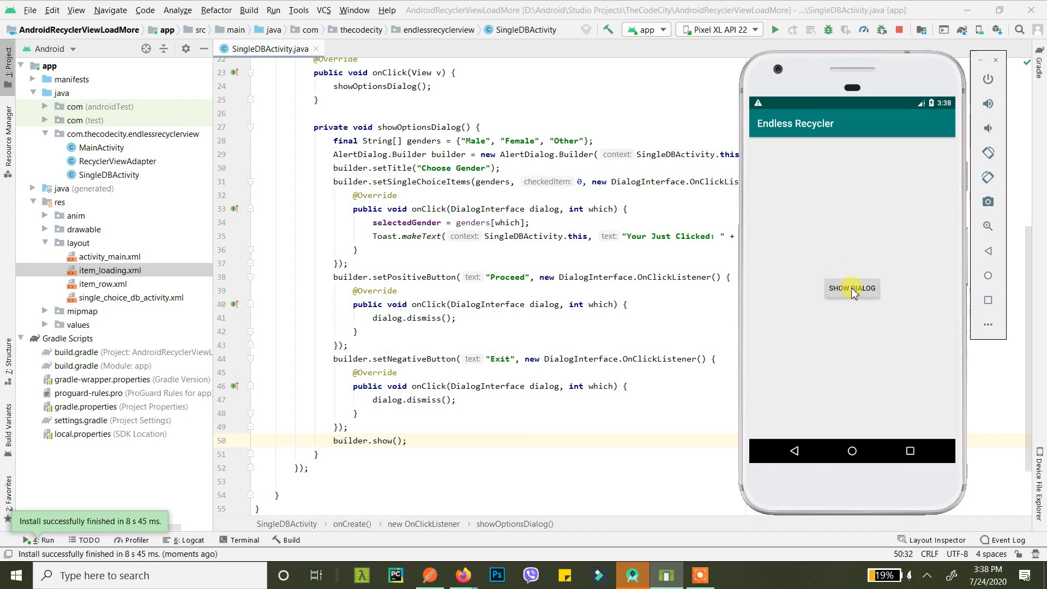
Show the Choose Gender dialog and pick Other then Male, getting 'Your Just Clicked' toasts
left_click(851, 288)
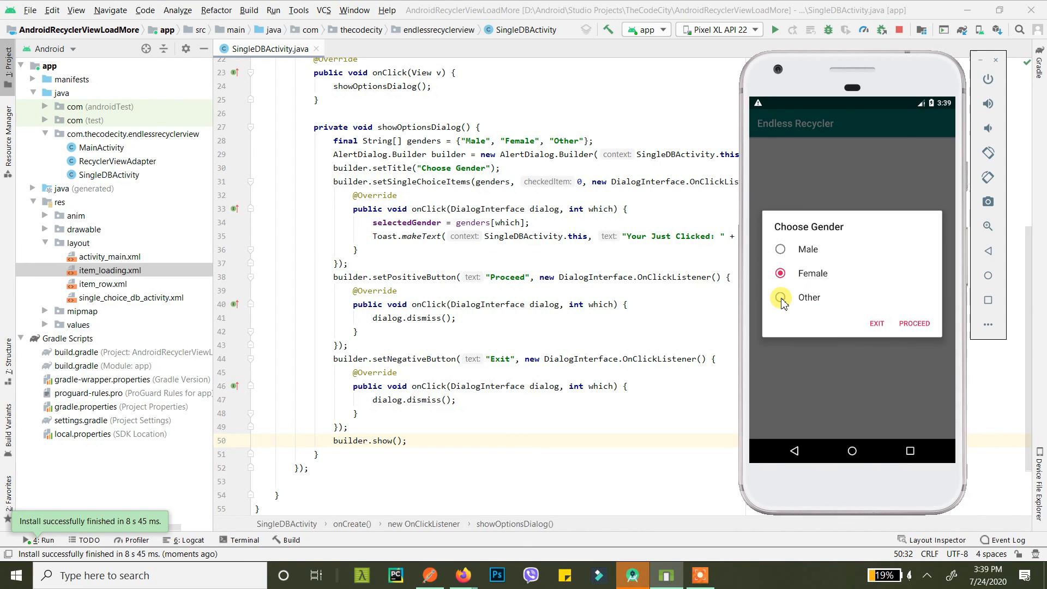
left_click(779, 296)
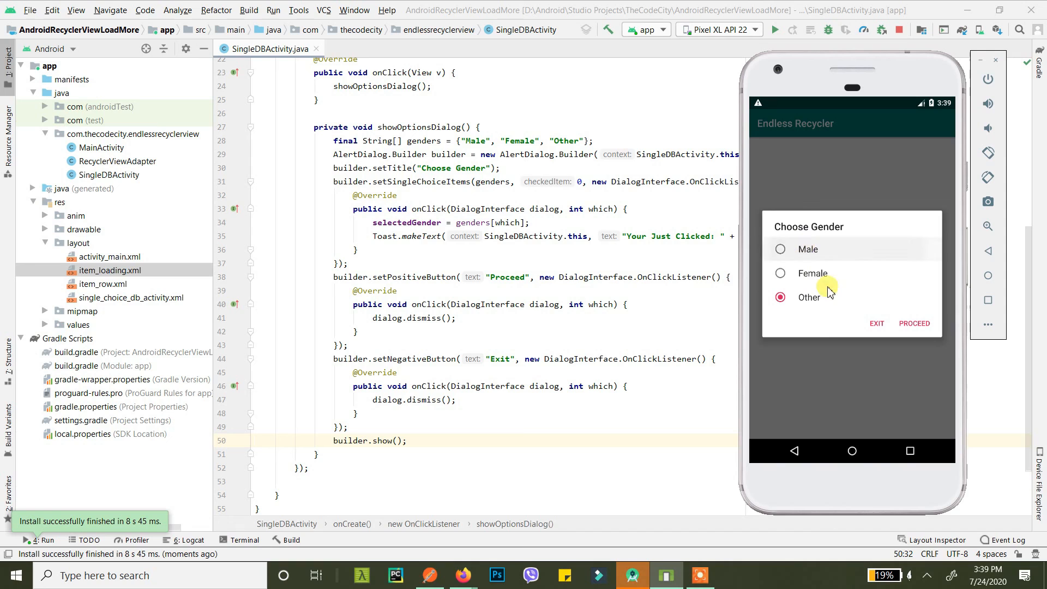
left_click(780, 248)
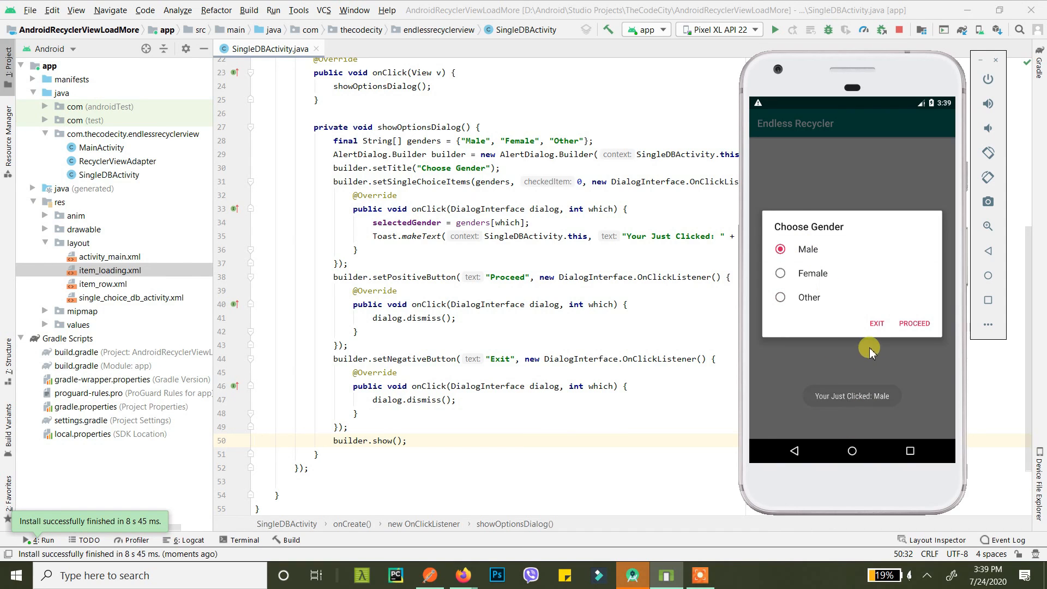